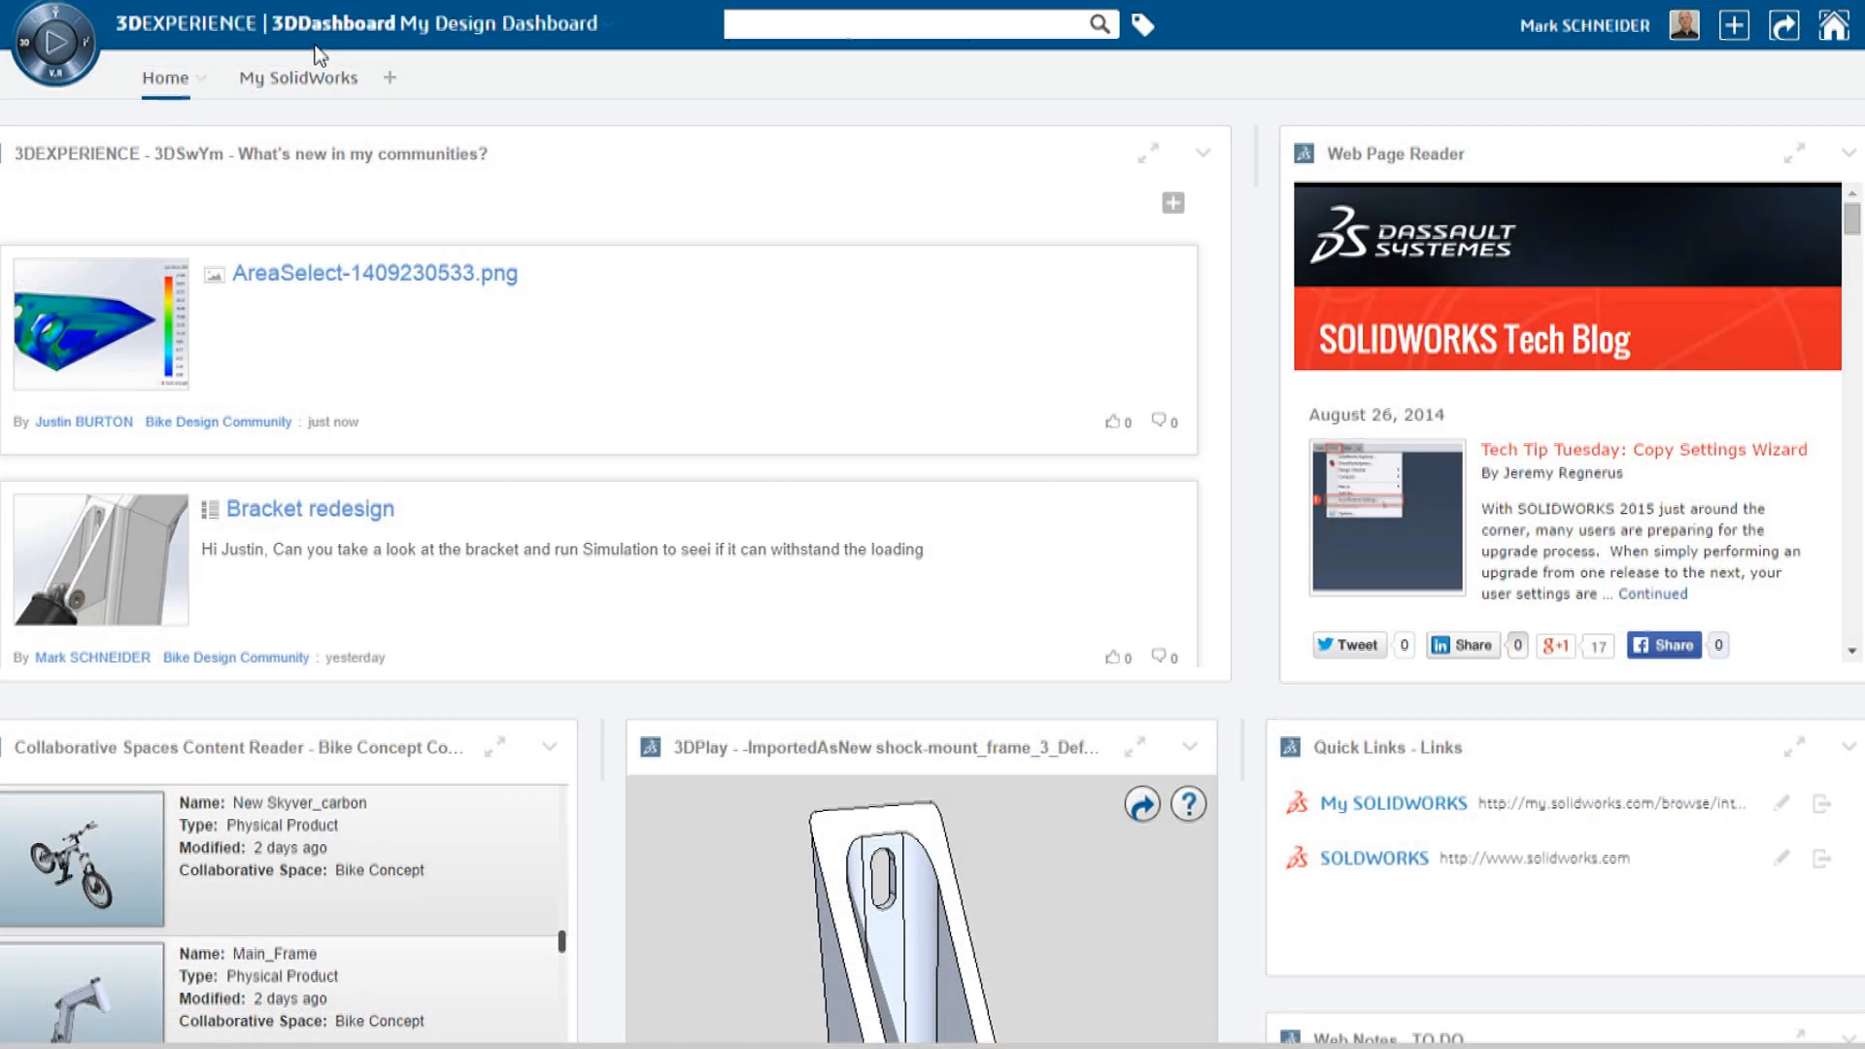
{"action": "mouse_move", "coordinate": [1213, 342]}
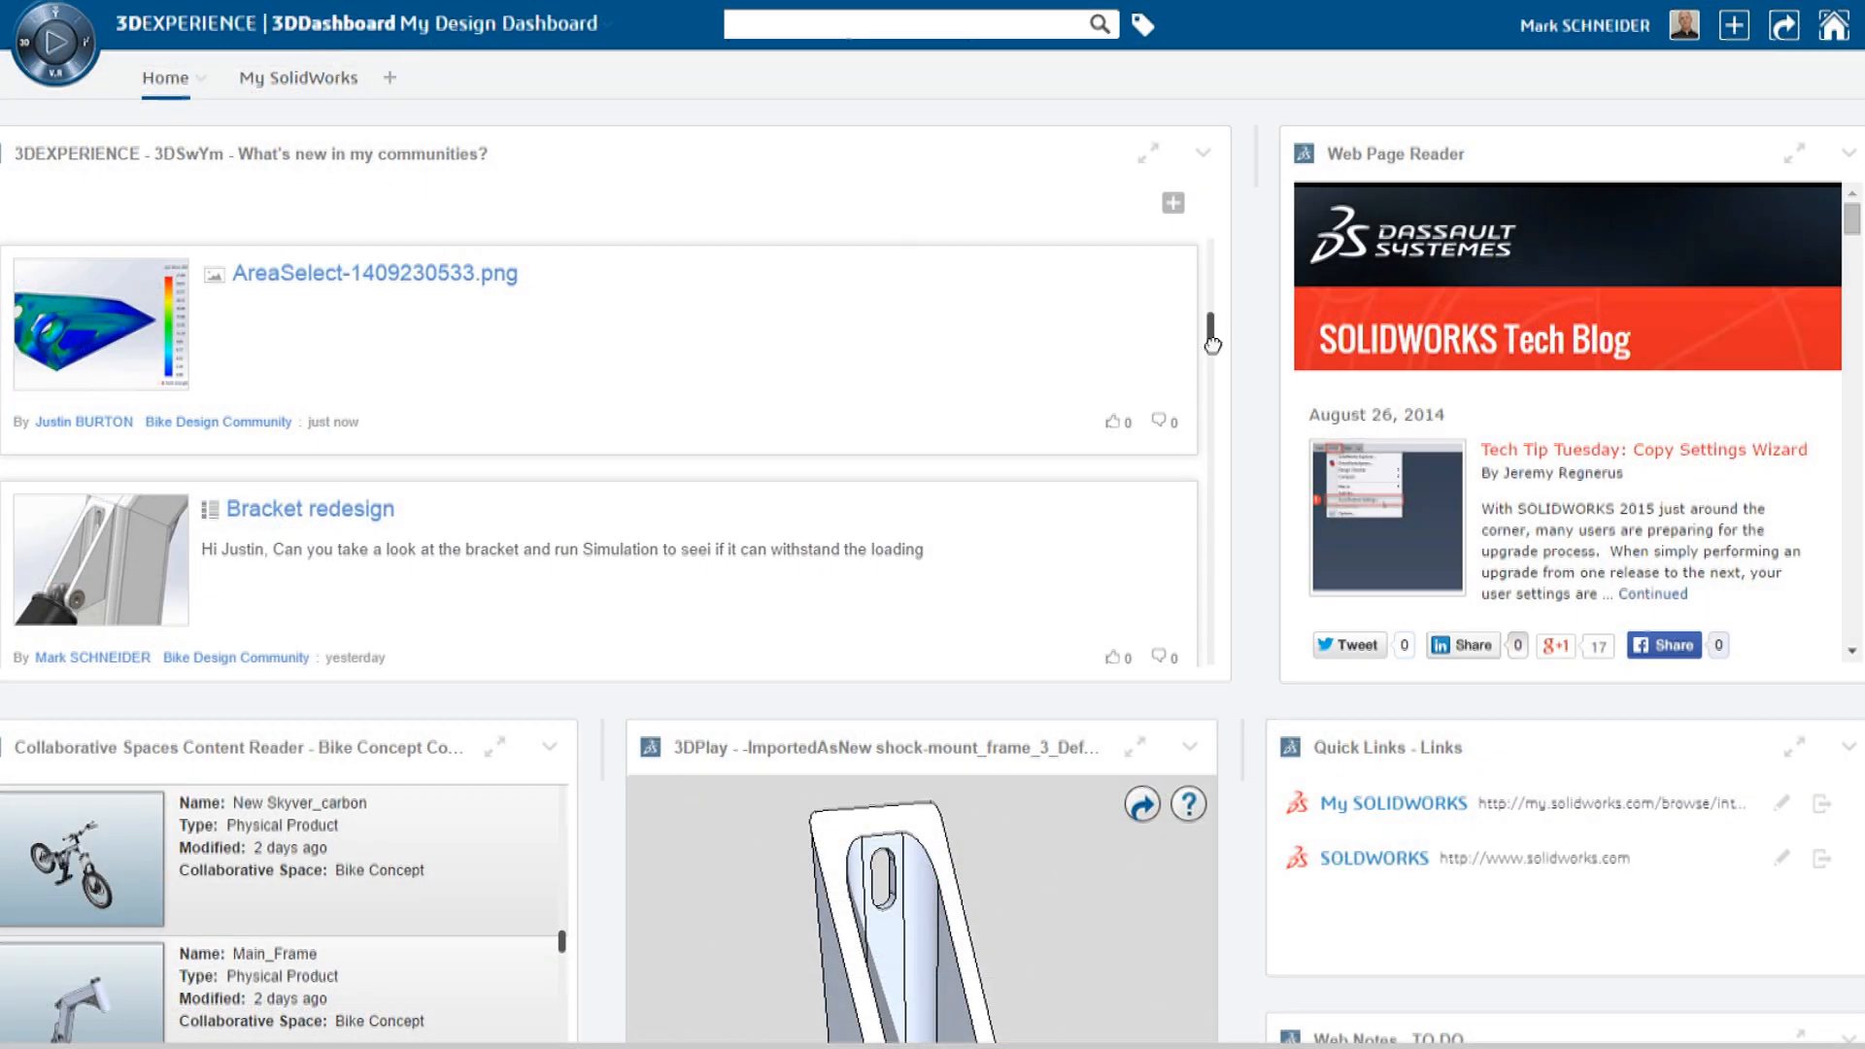
Scroll down through the 3DEXPERIENCE dashboard to reach the communities.
{"action": "scroll", "scroll_direction": "down", "scroll_amount": 3}
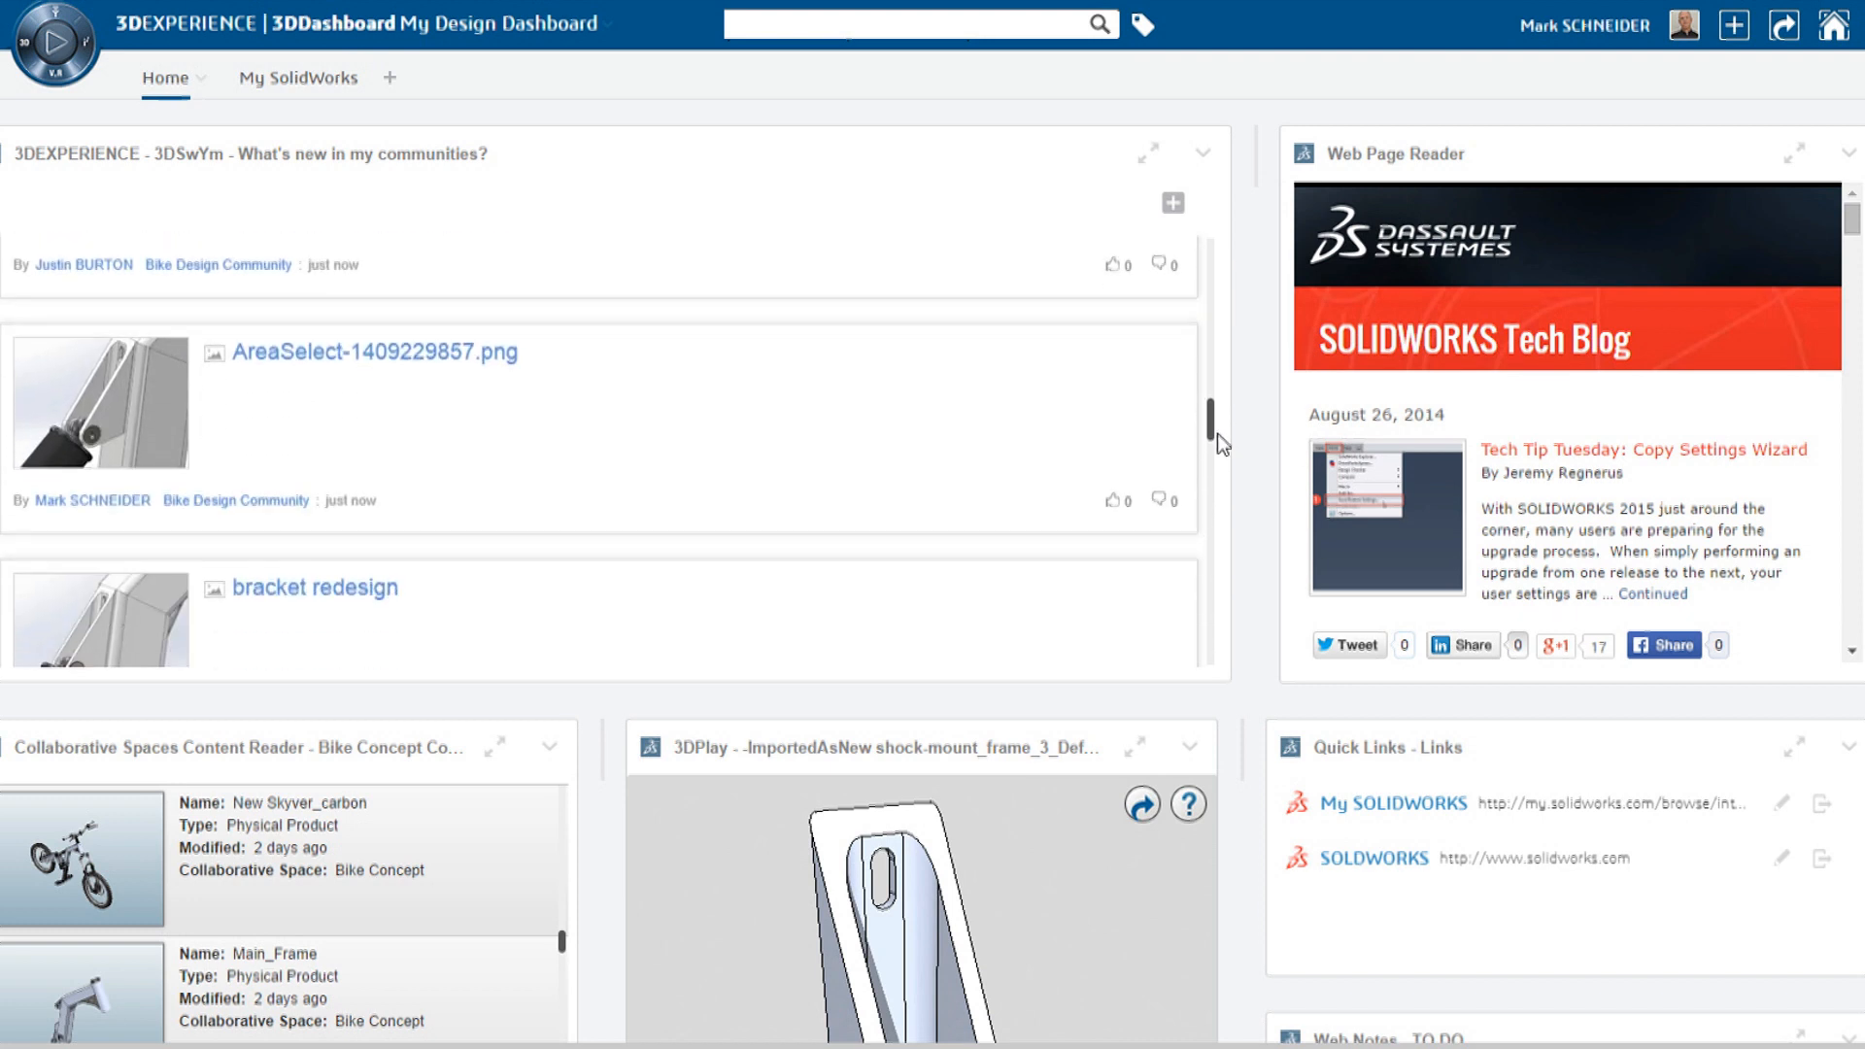
{"action": "scroll", "scroll_direction": "down", "scroll_amount": 3}
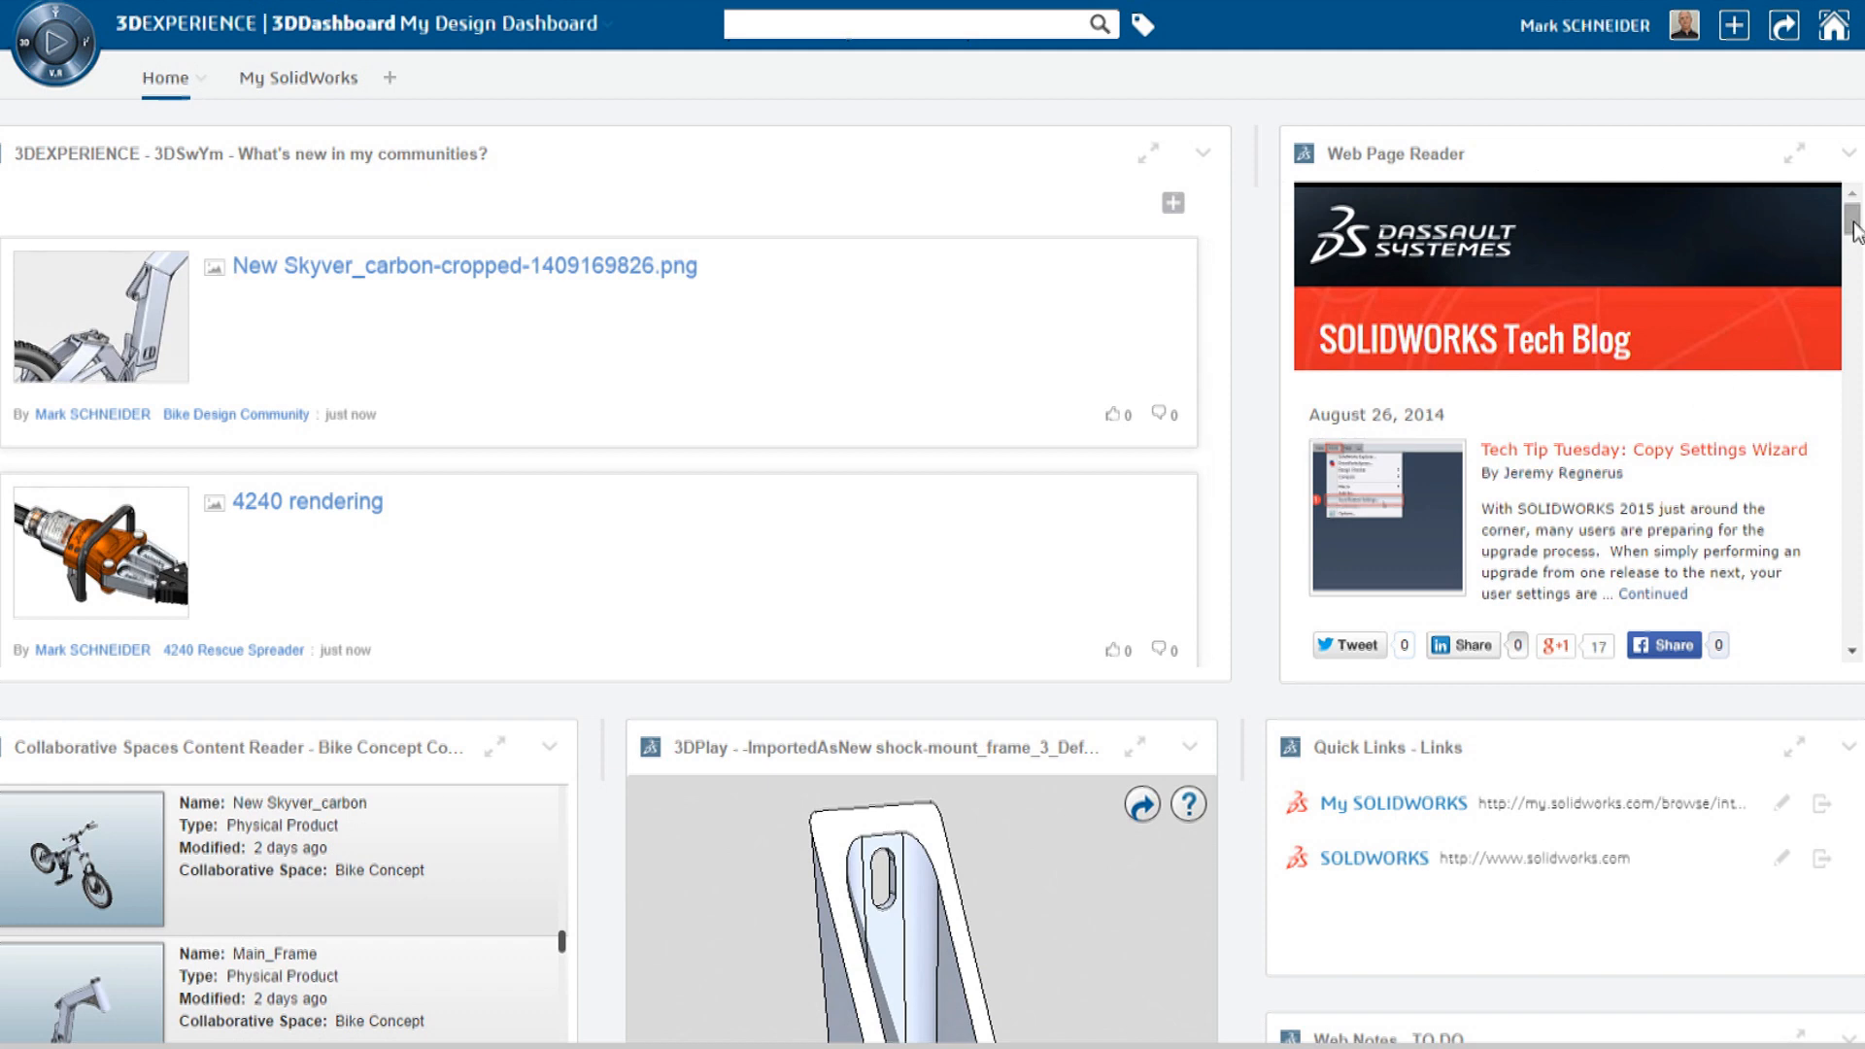
{"action": "scroll", "scroll_direction": "down", "scroll_amount": 3}
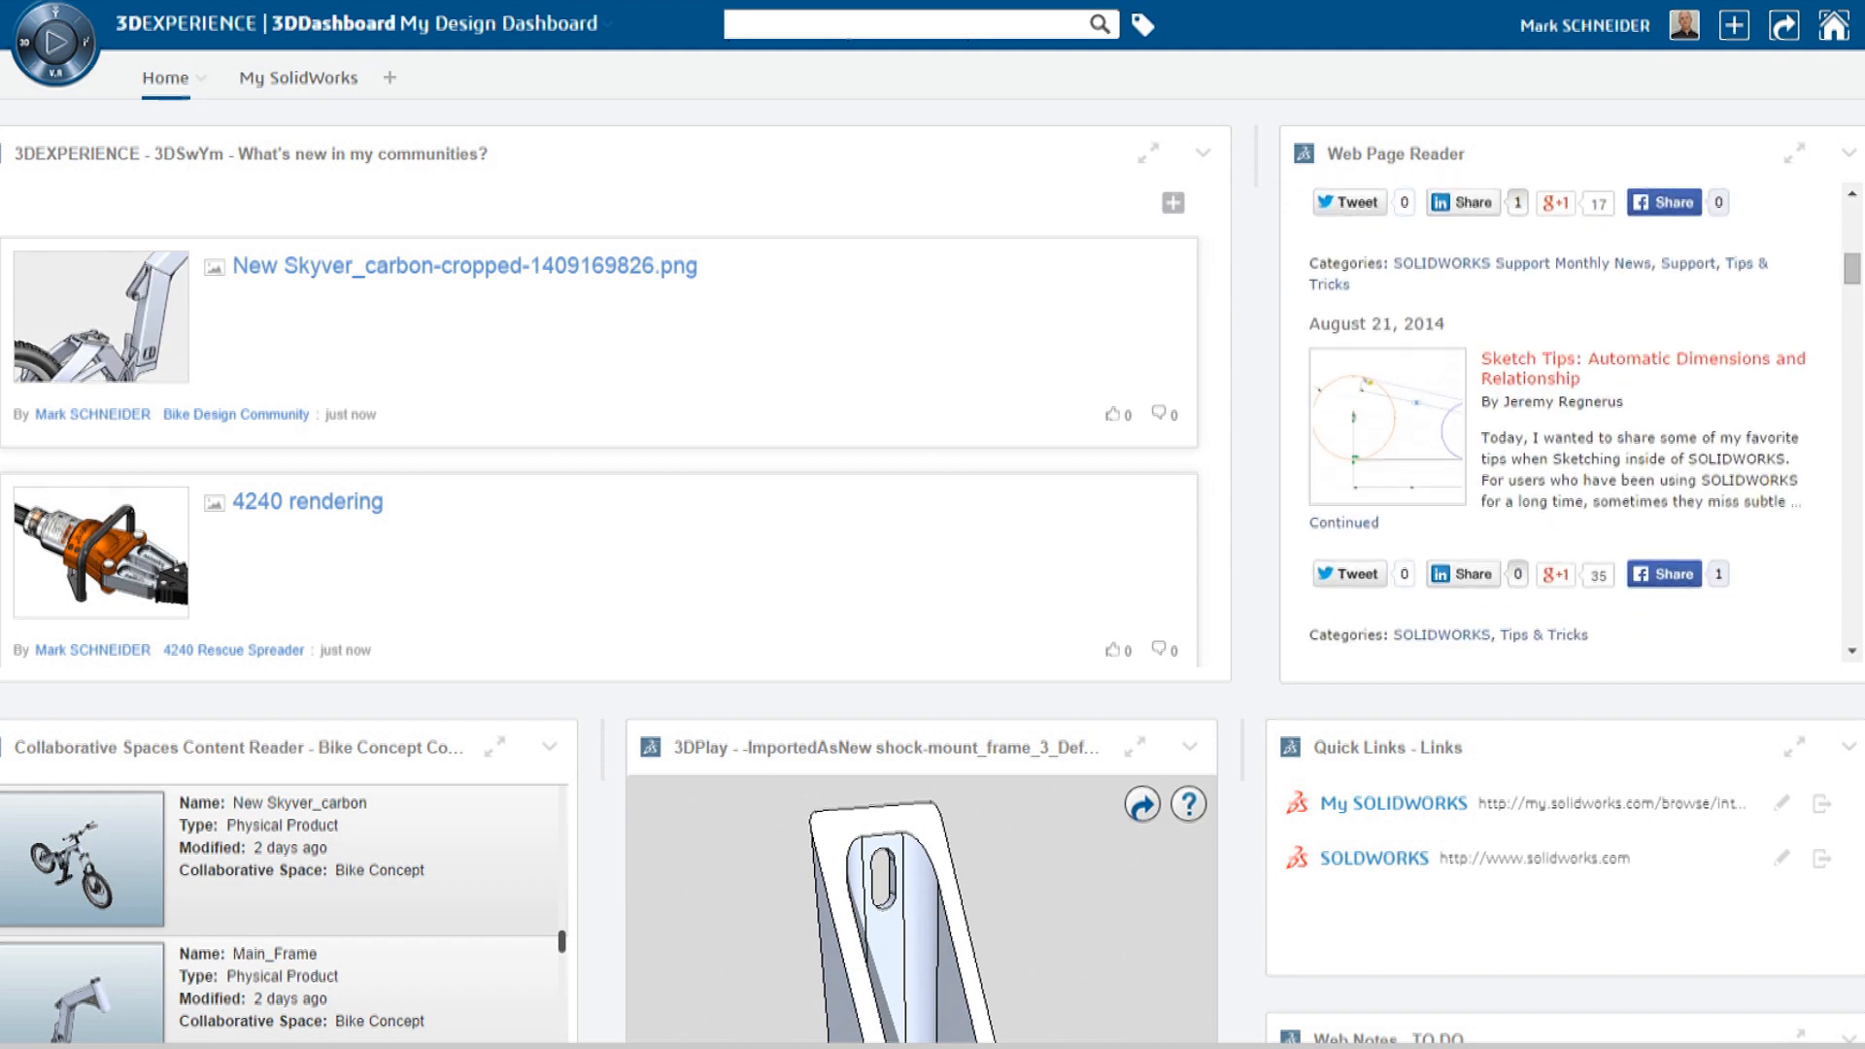
{"action": "scroll", "scroll_direction": "down", "scroll_amount": 3}
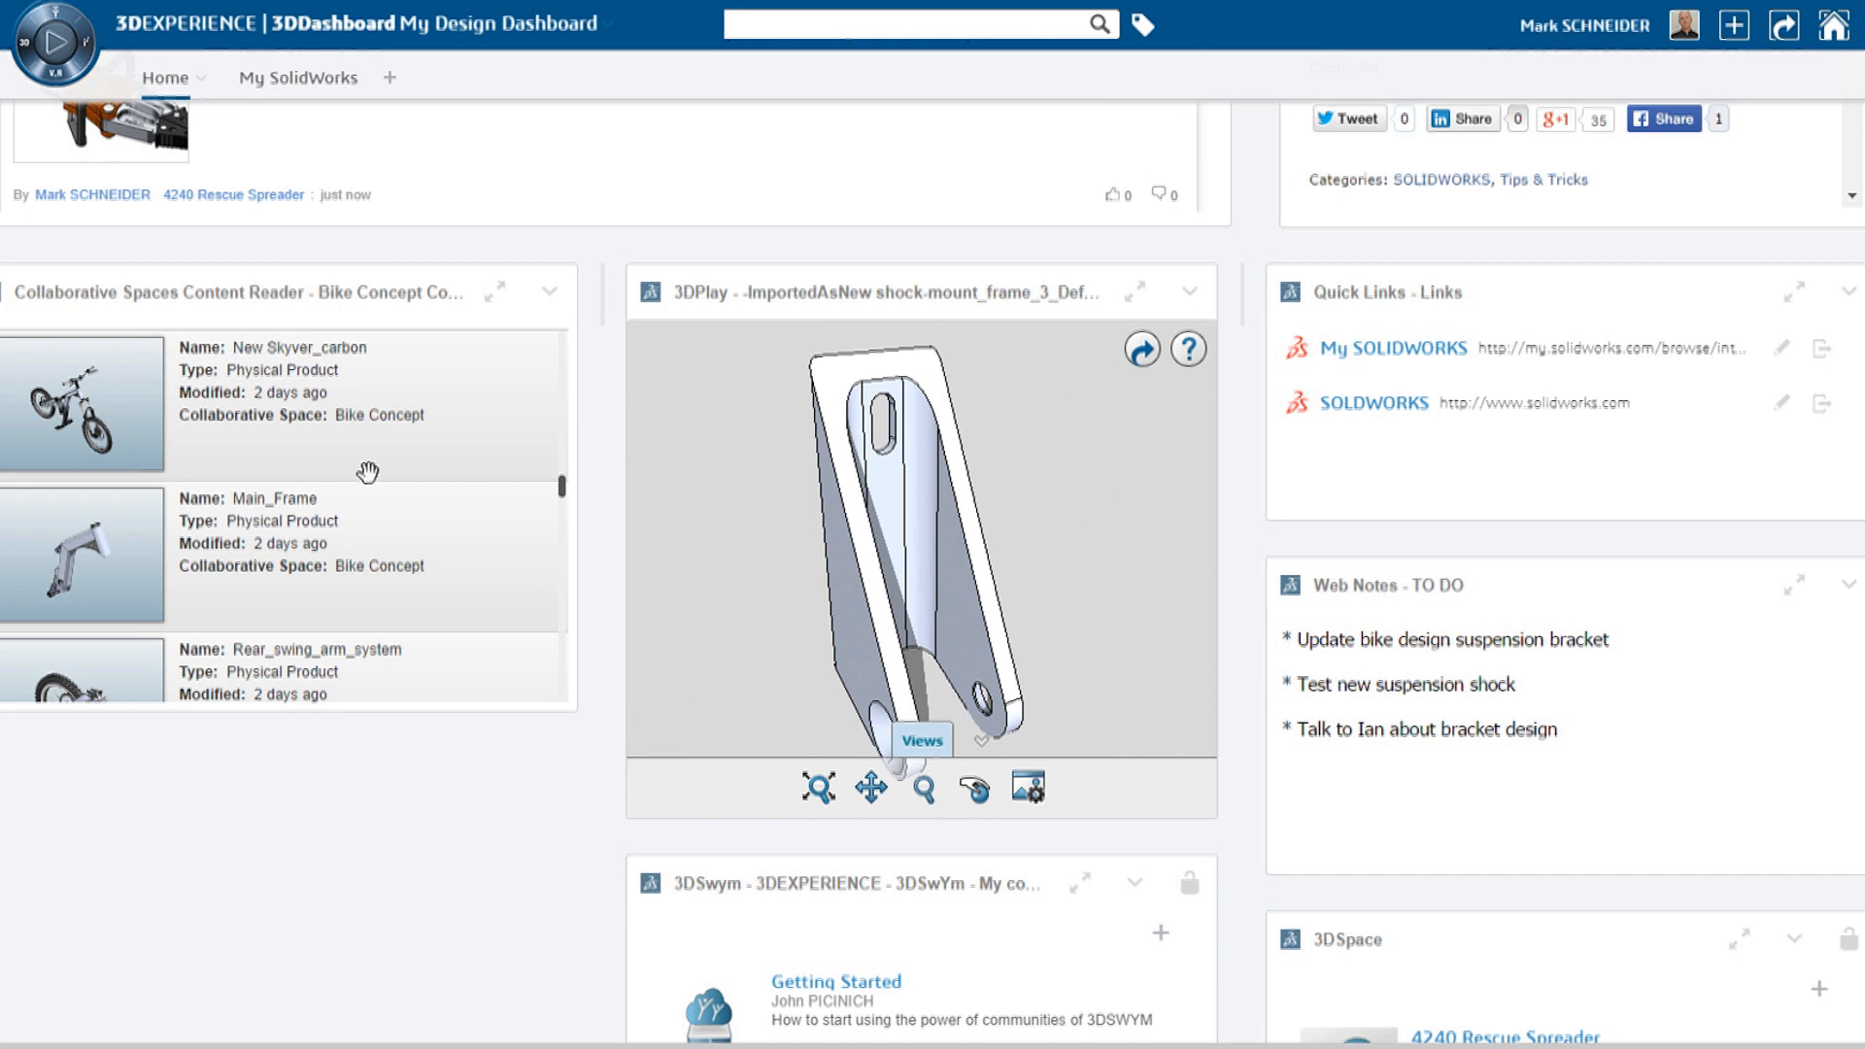
{"action": "scroll", "scroll_direction": "down", "scroll_amount": 3}
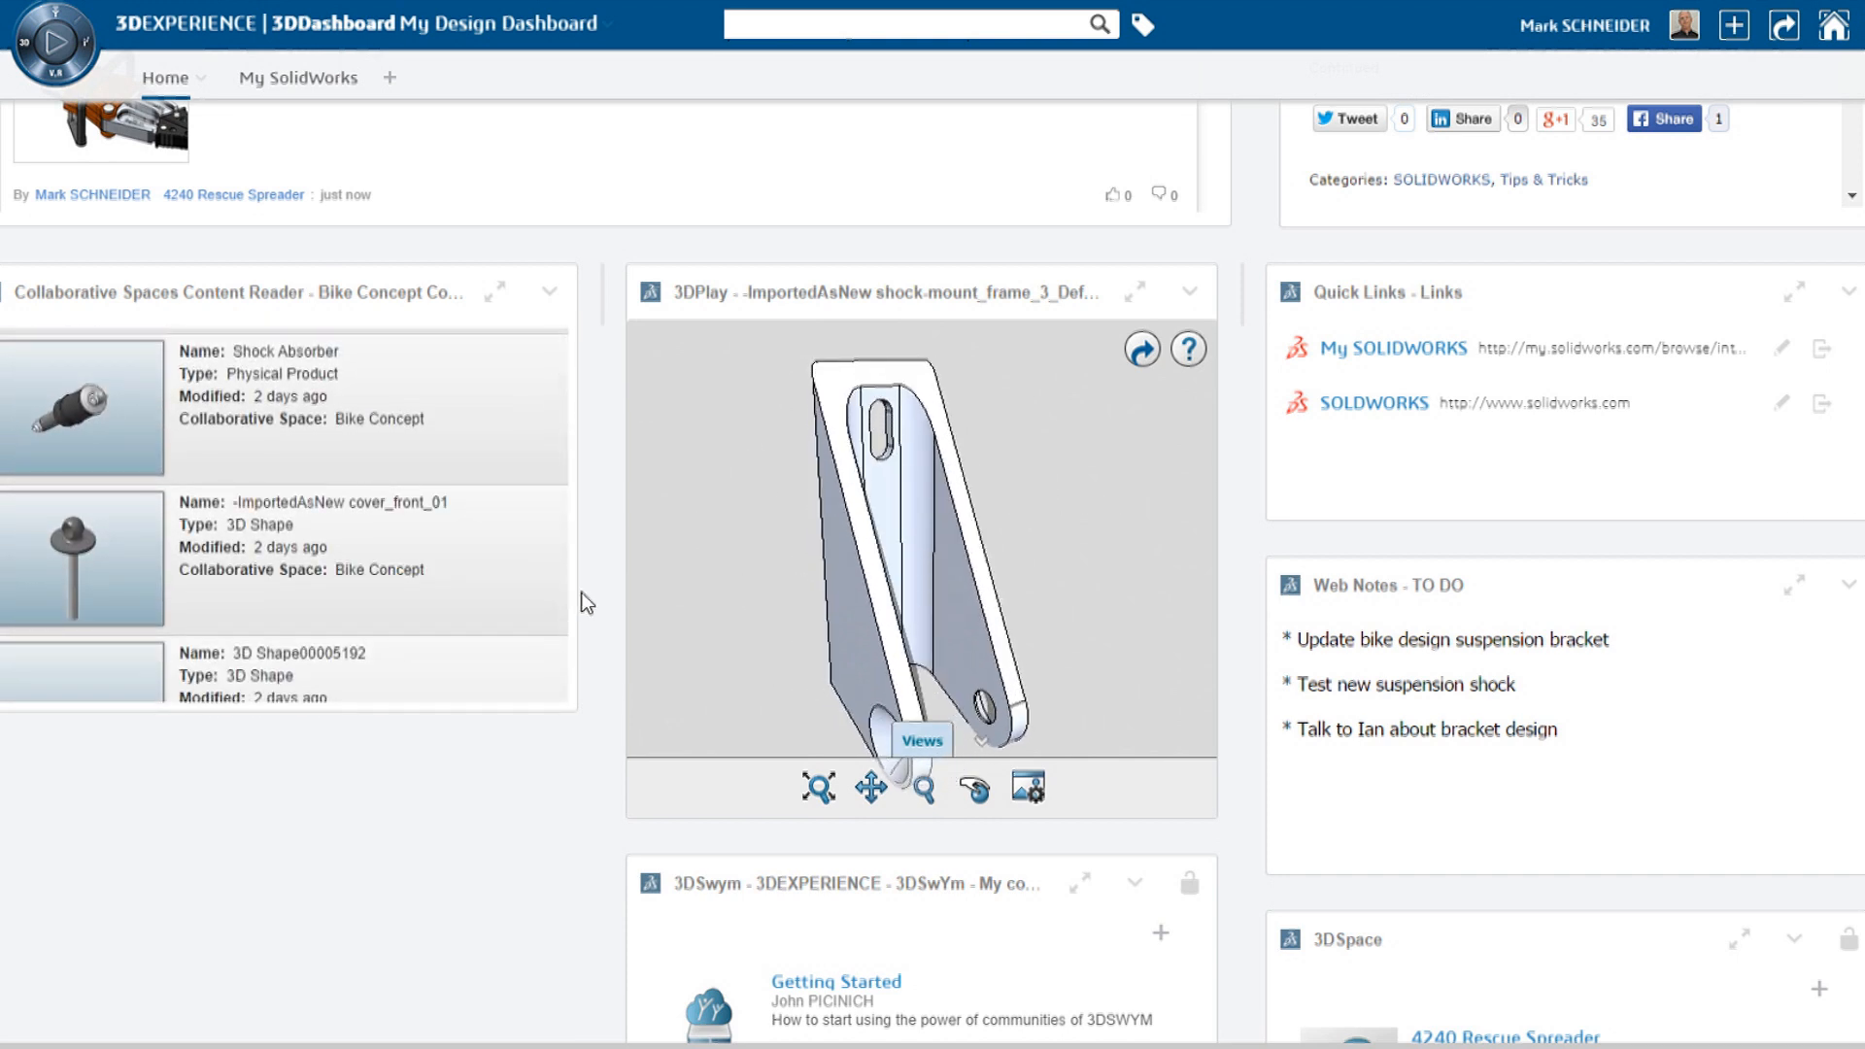
{"action": "scroll", "scroll_direction": "down", "scroll_amount": 3}
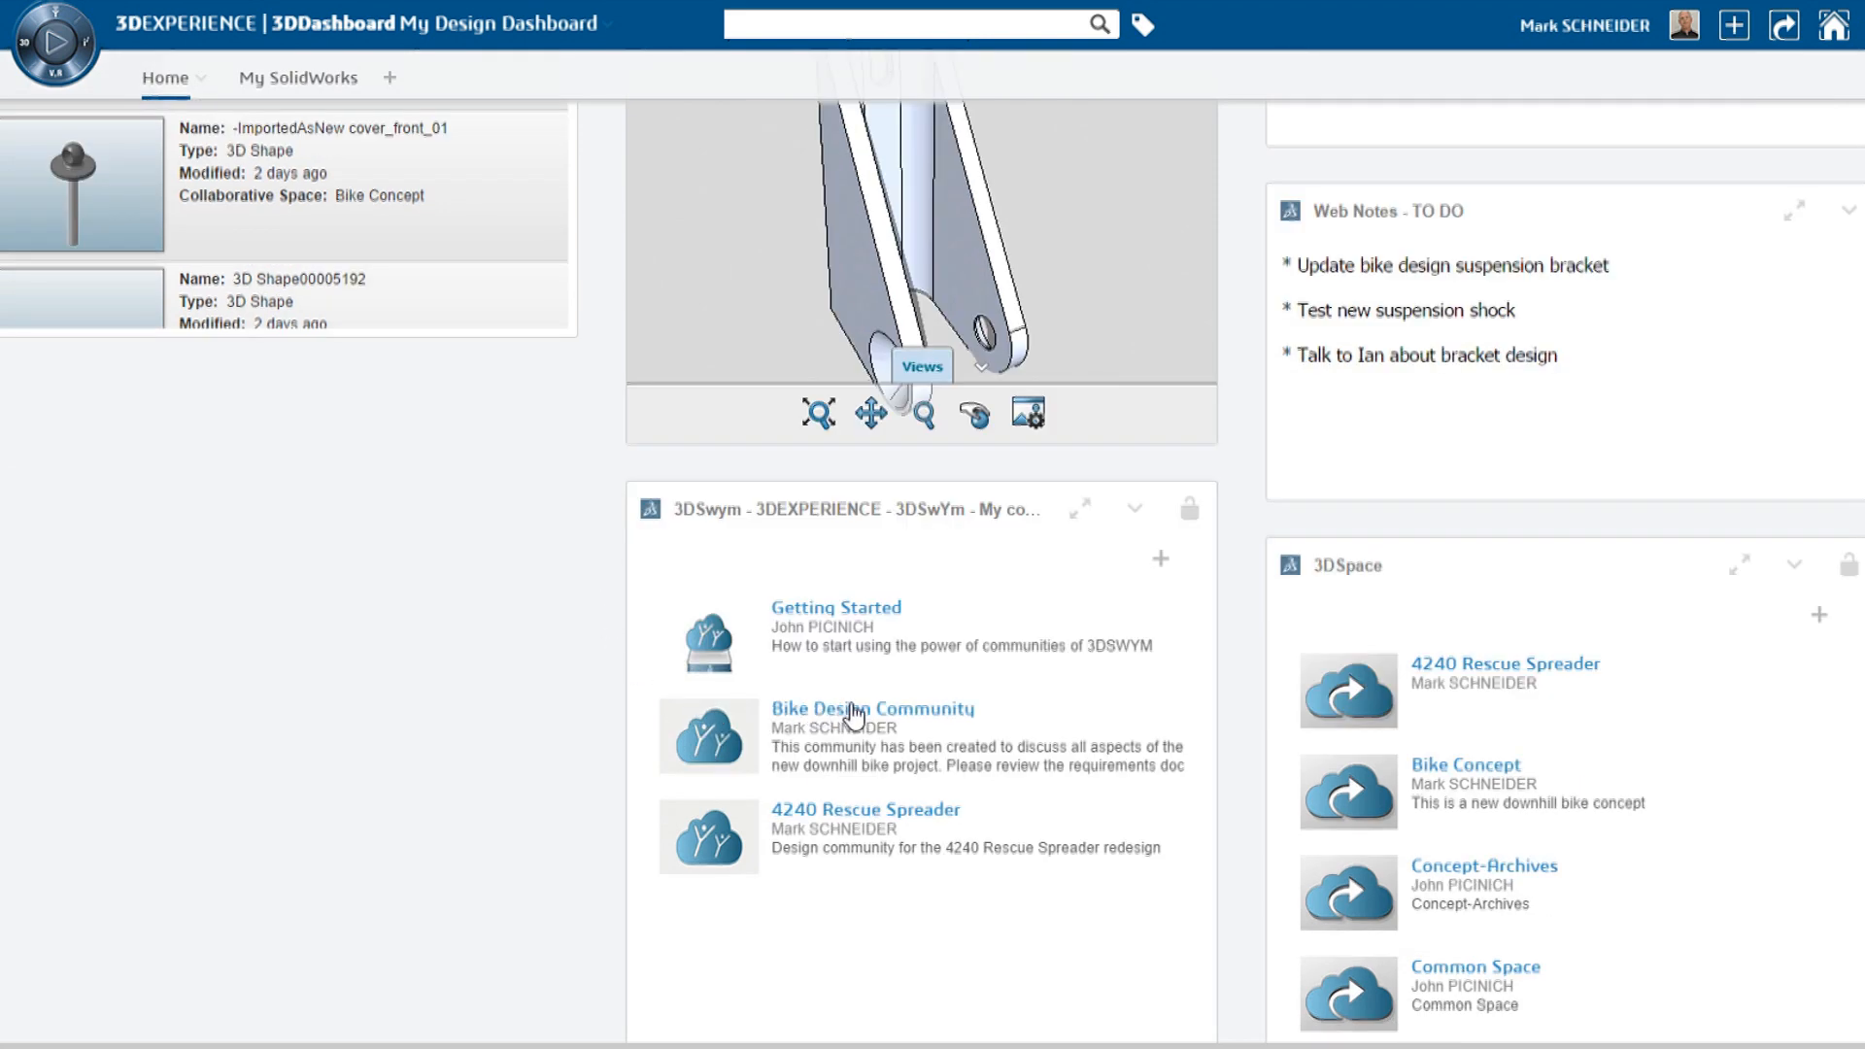
{"action": "mouse_move", "coordinate": [899, 717]}
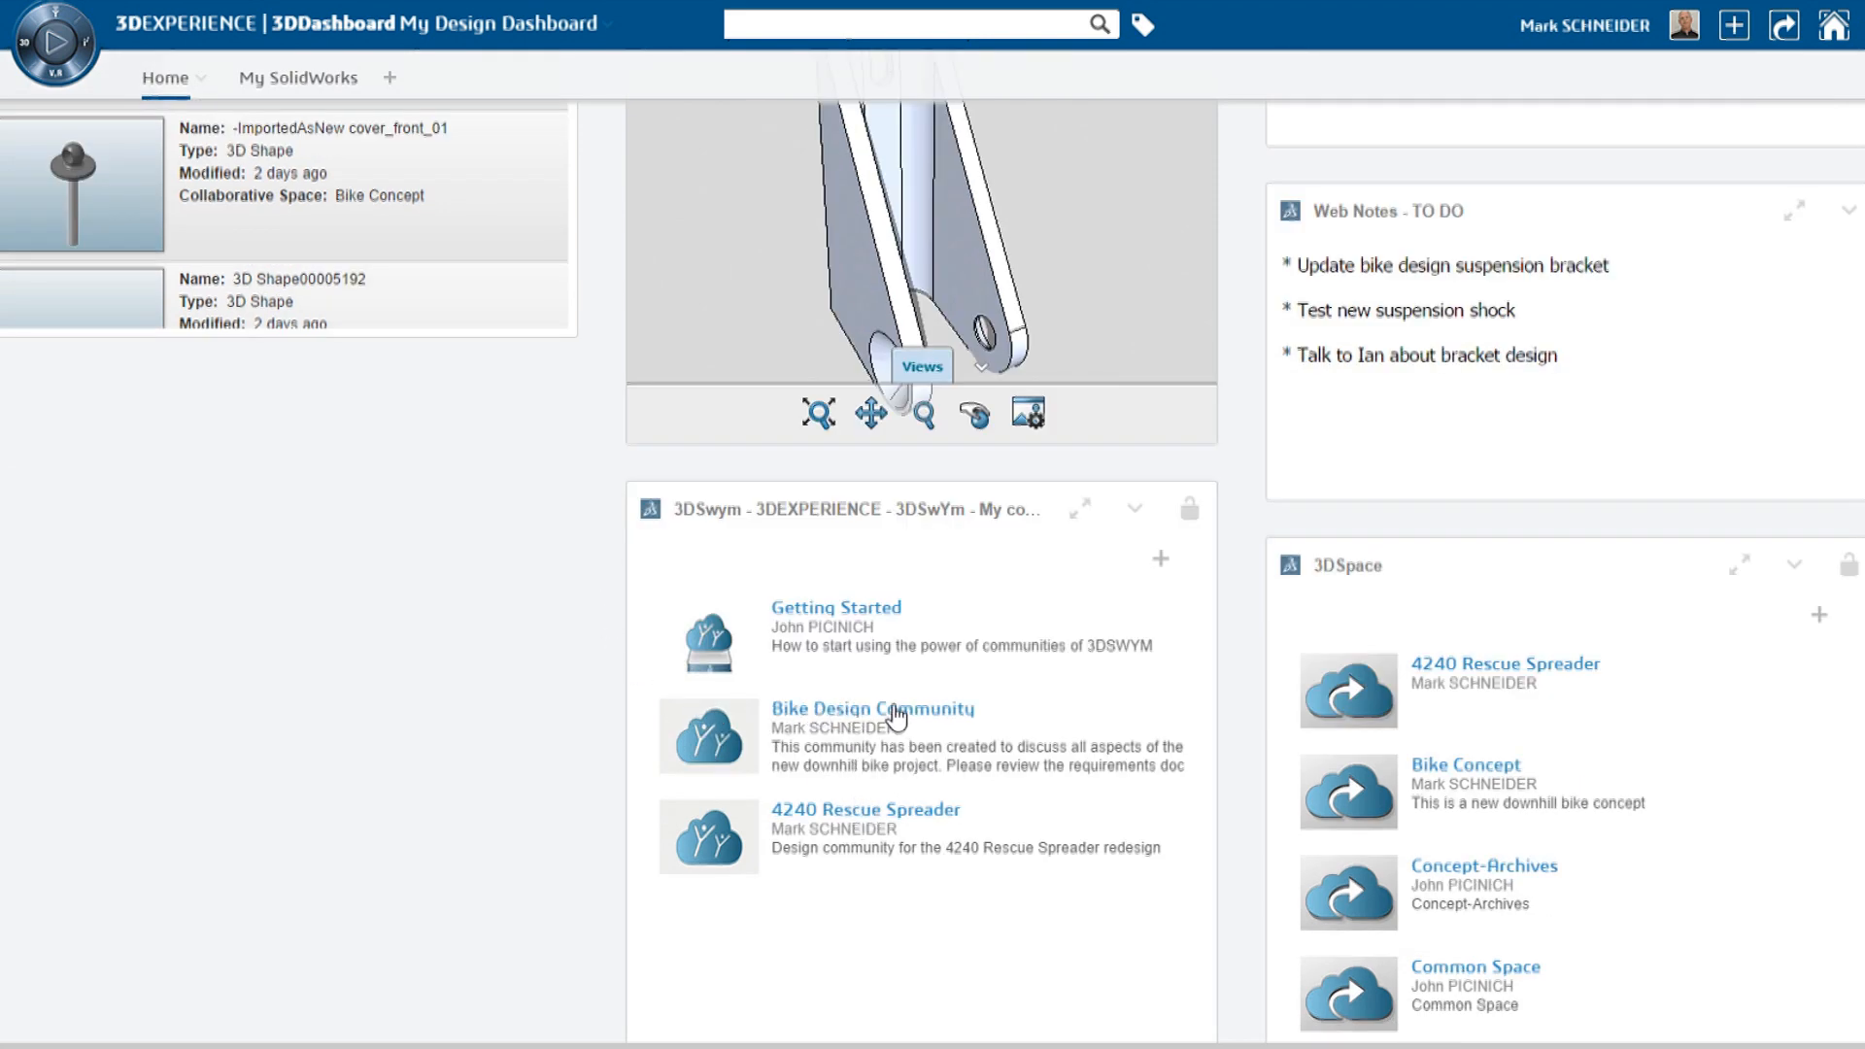
Read the Bracket redesign post in Bike Design Community, then return to its post list.
{"action": "left_click", "coordinate": [872, 709]}
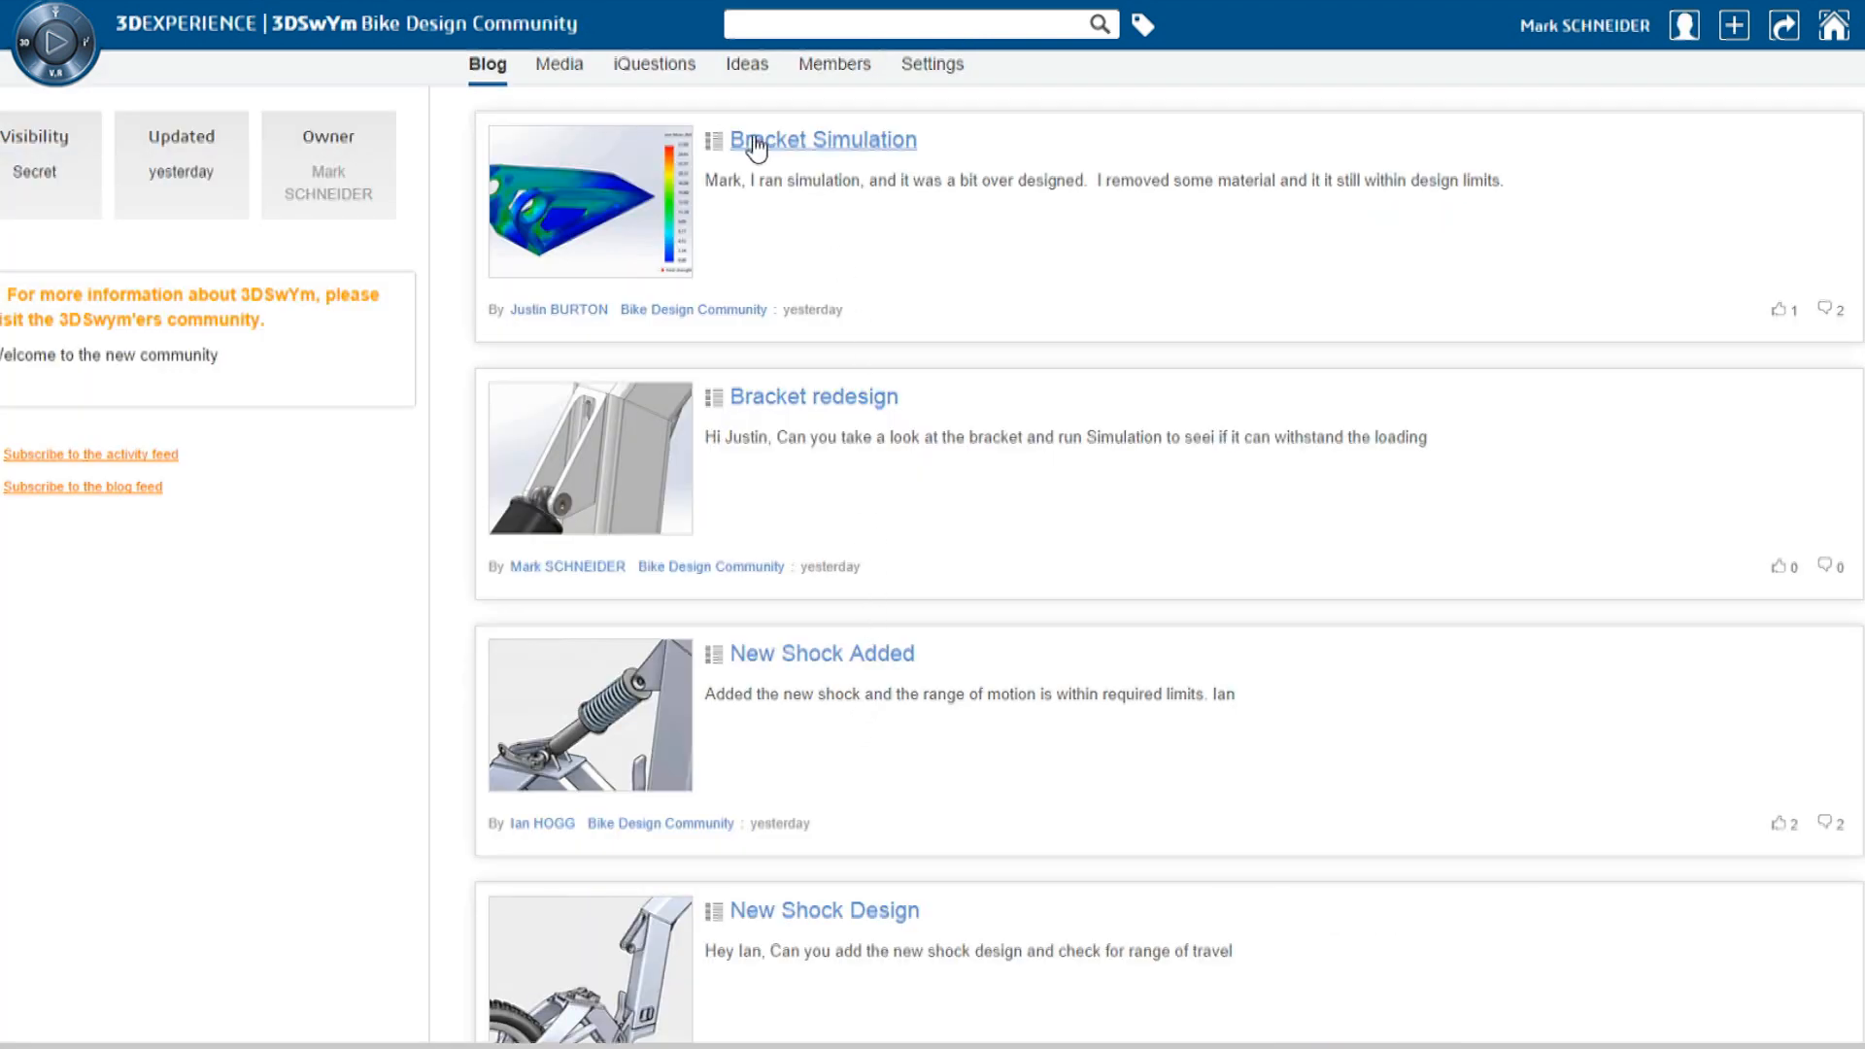
{"action": "left_click", "coordinate": [812, 397]}
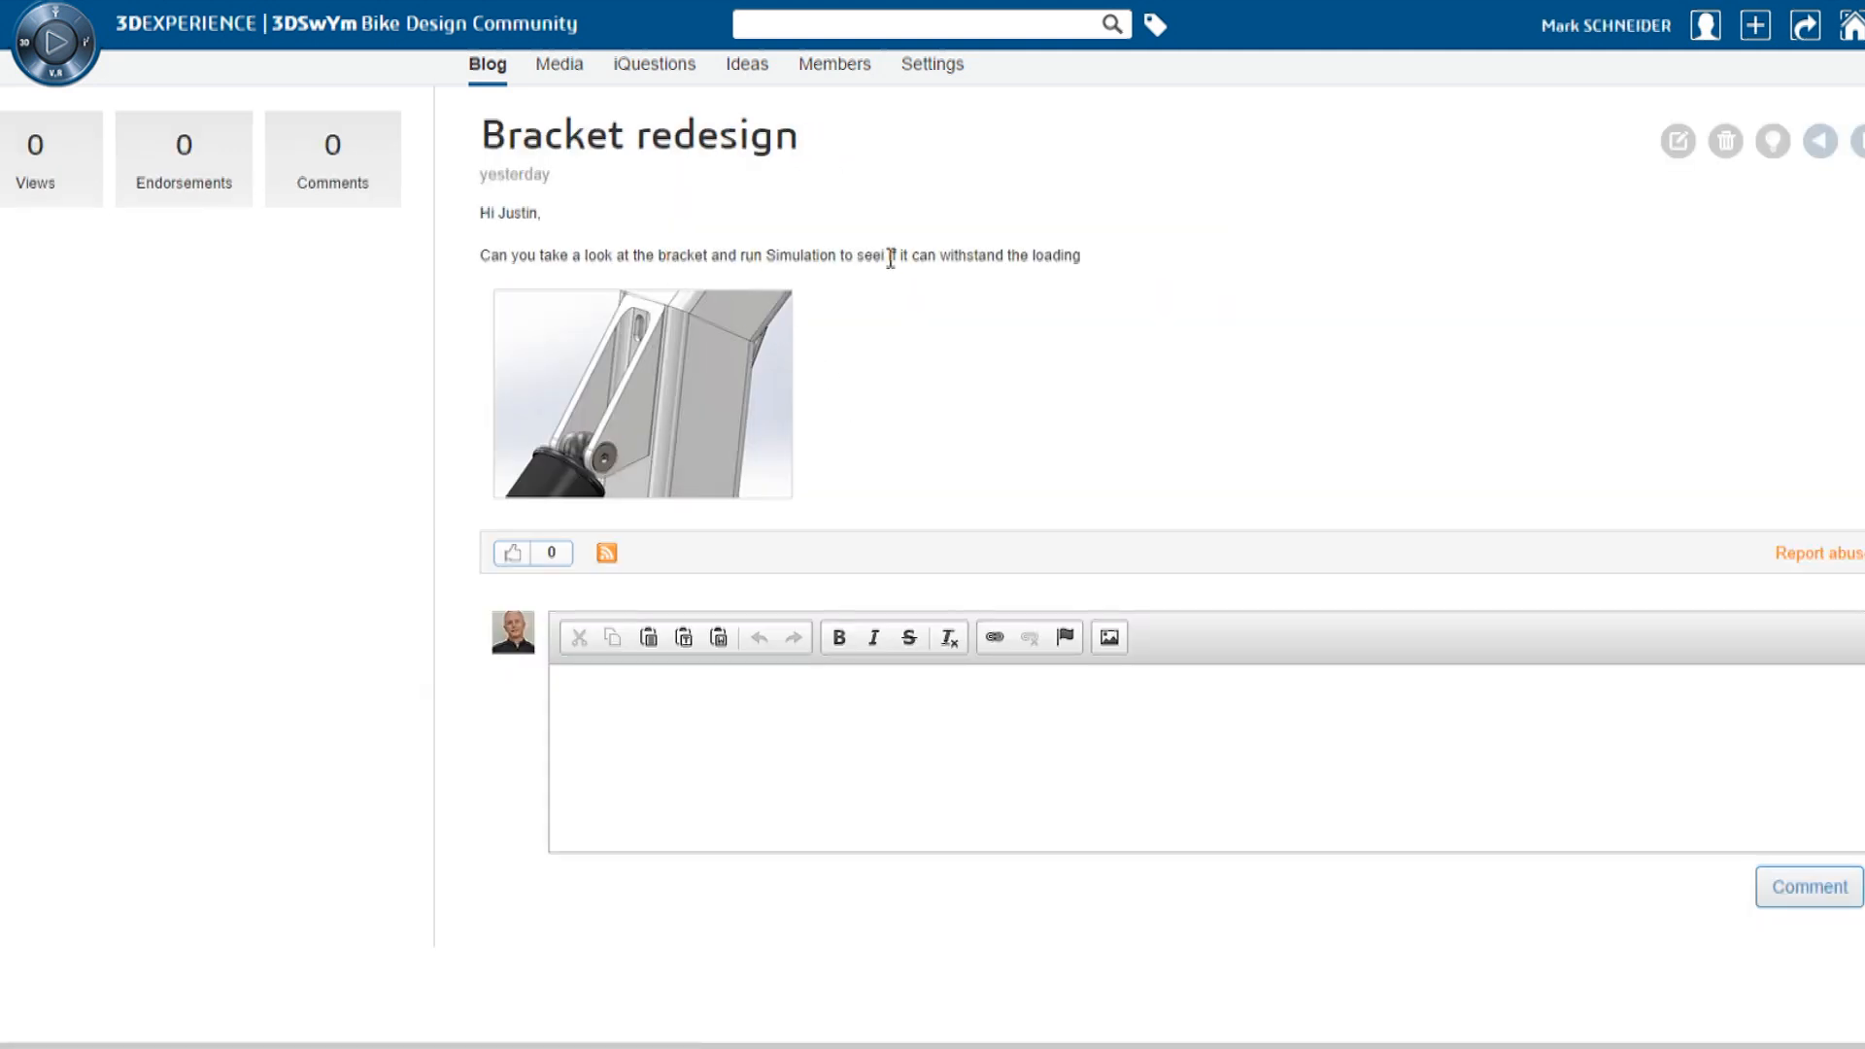
{"action": "left_click", "coordinate": [1857, 140]}
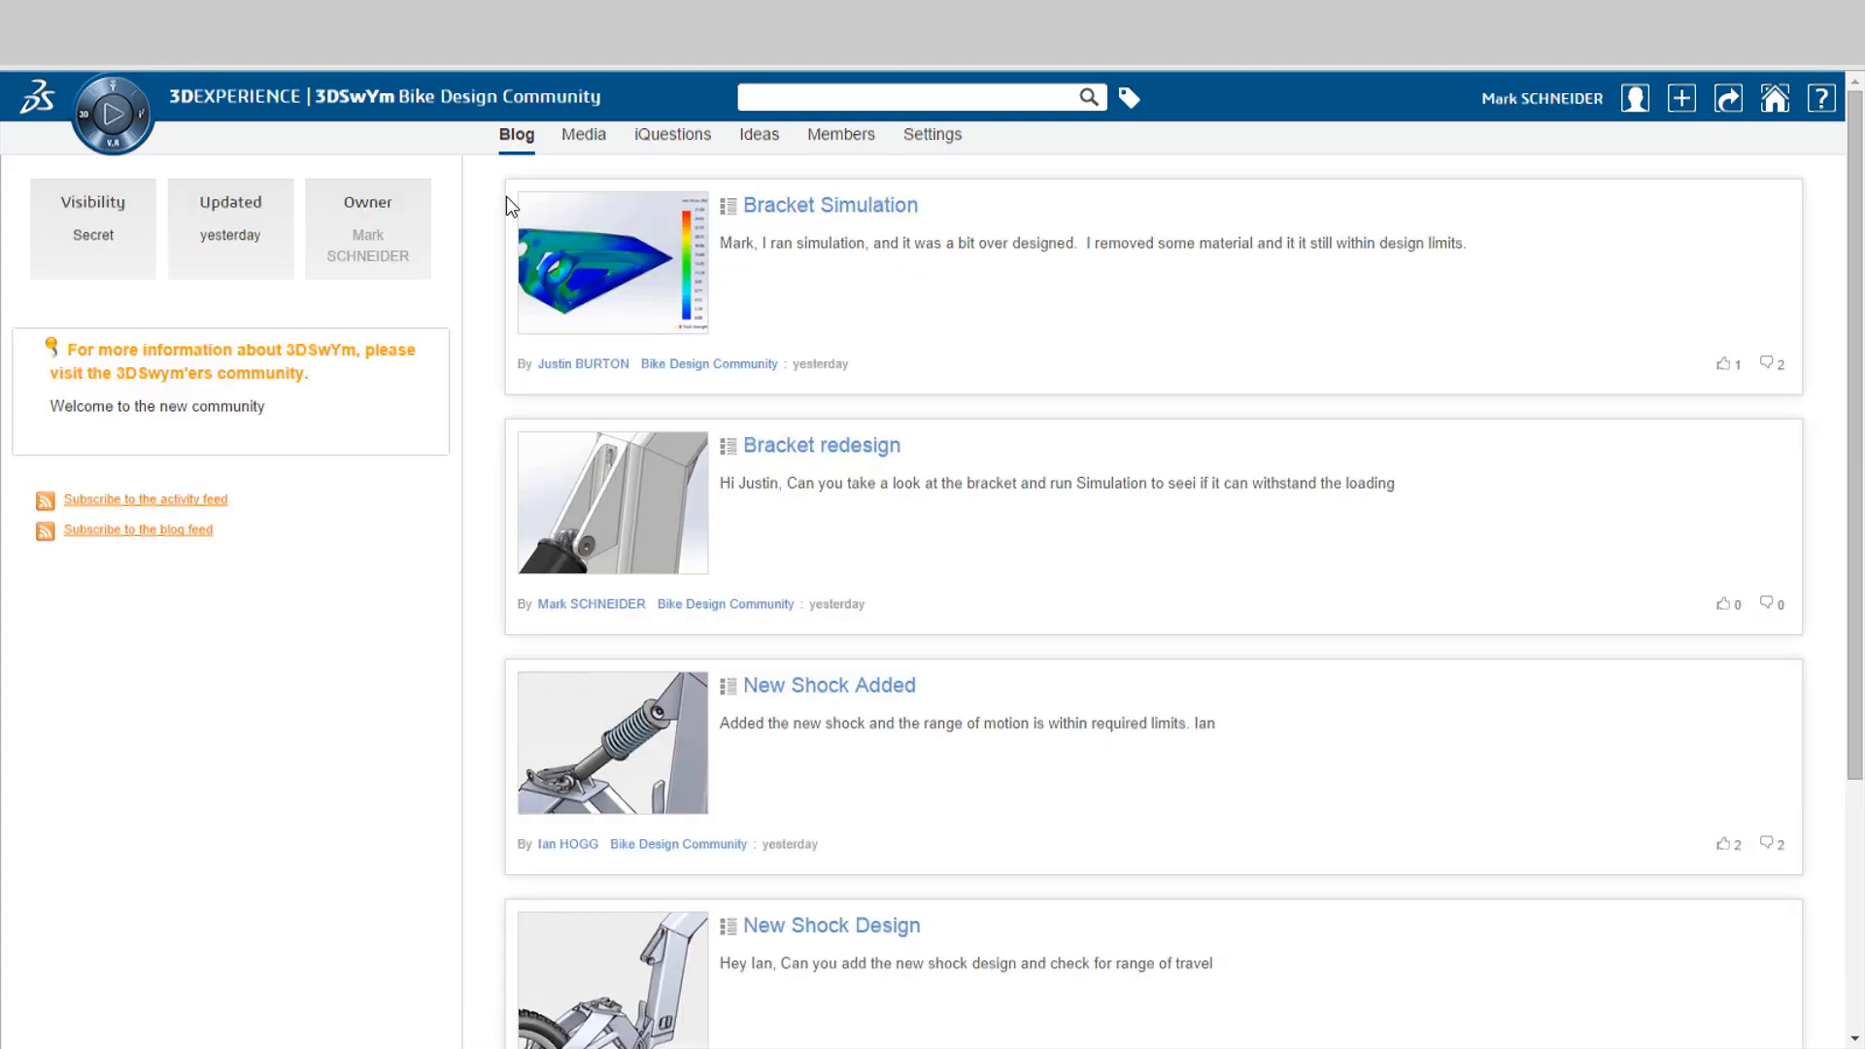
{"action": "scroll", "scroll_direction": "down", "scroll_amount": 3}
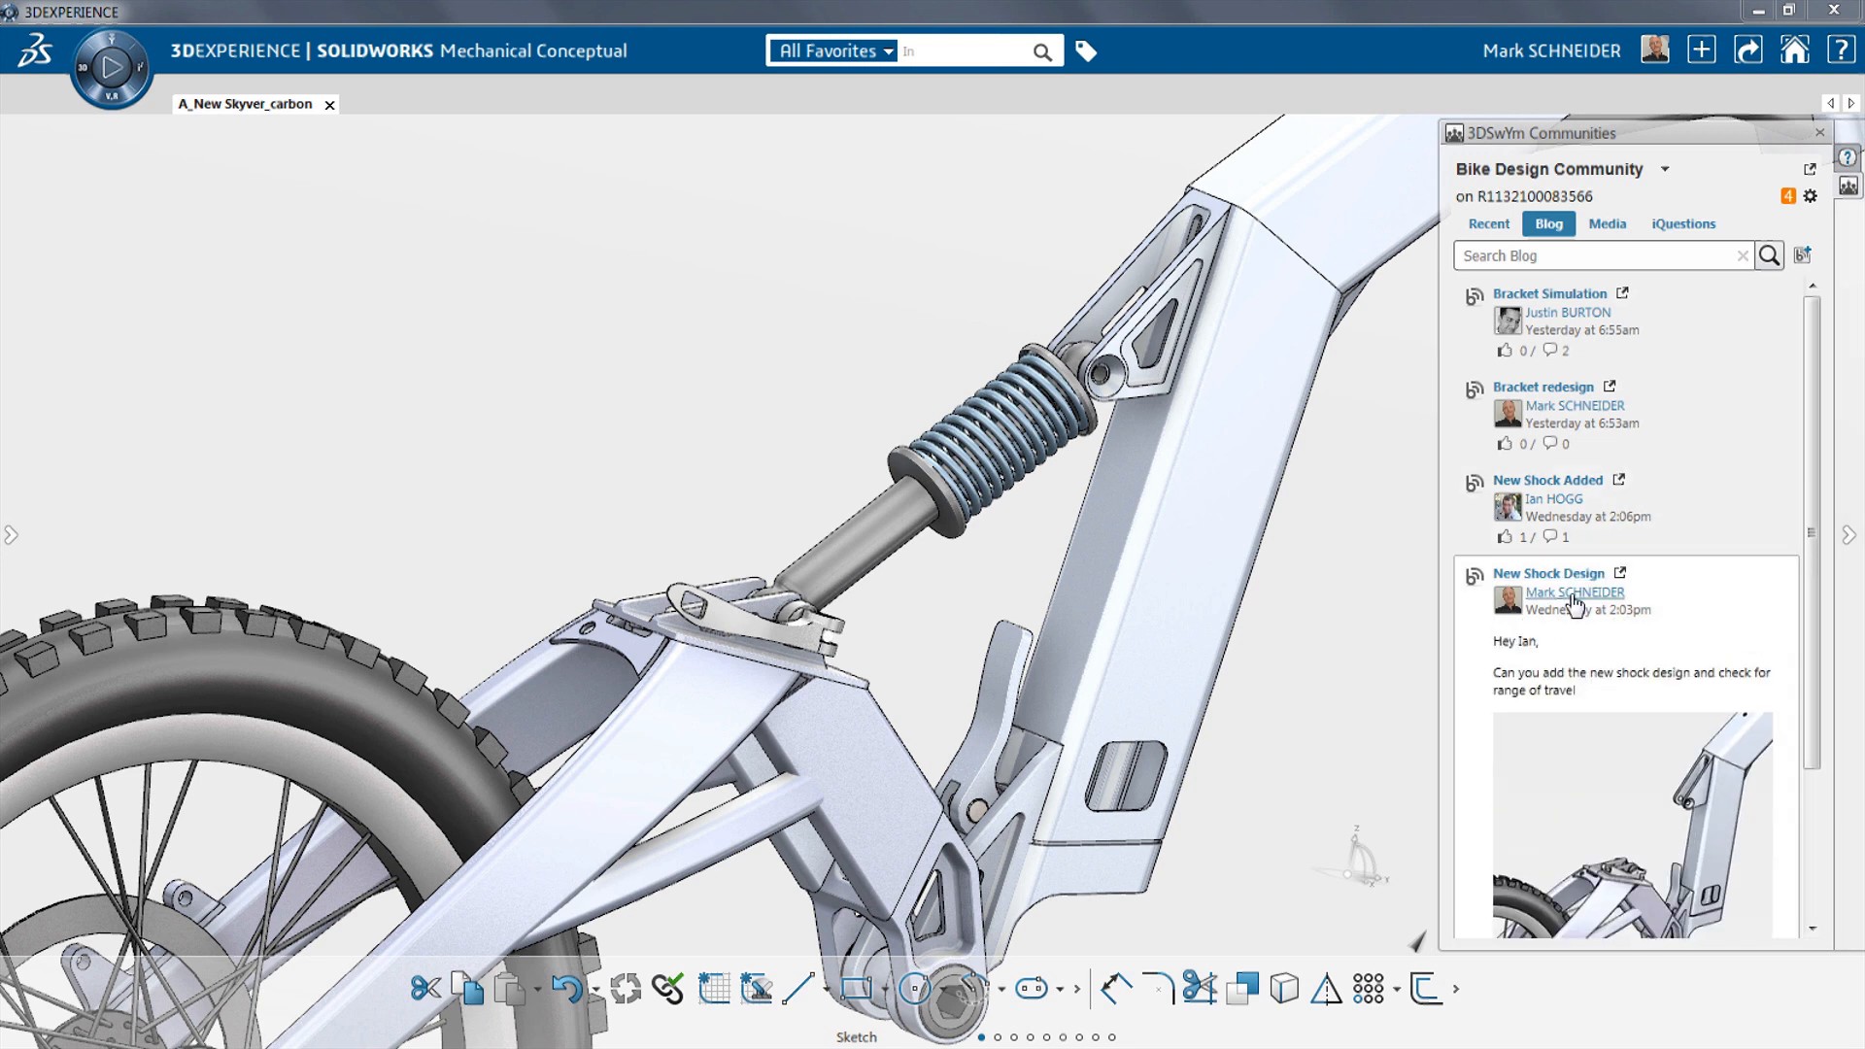
{"action": "mouse_move", "coordinate": [1613, 824]}
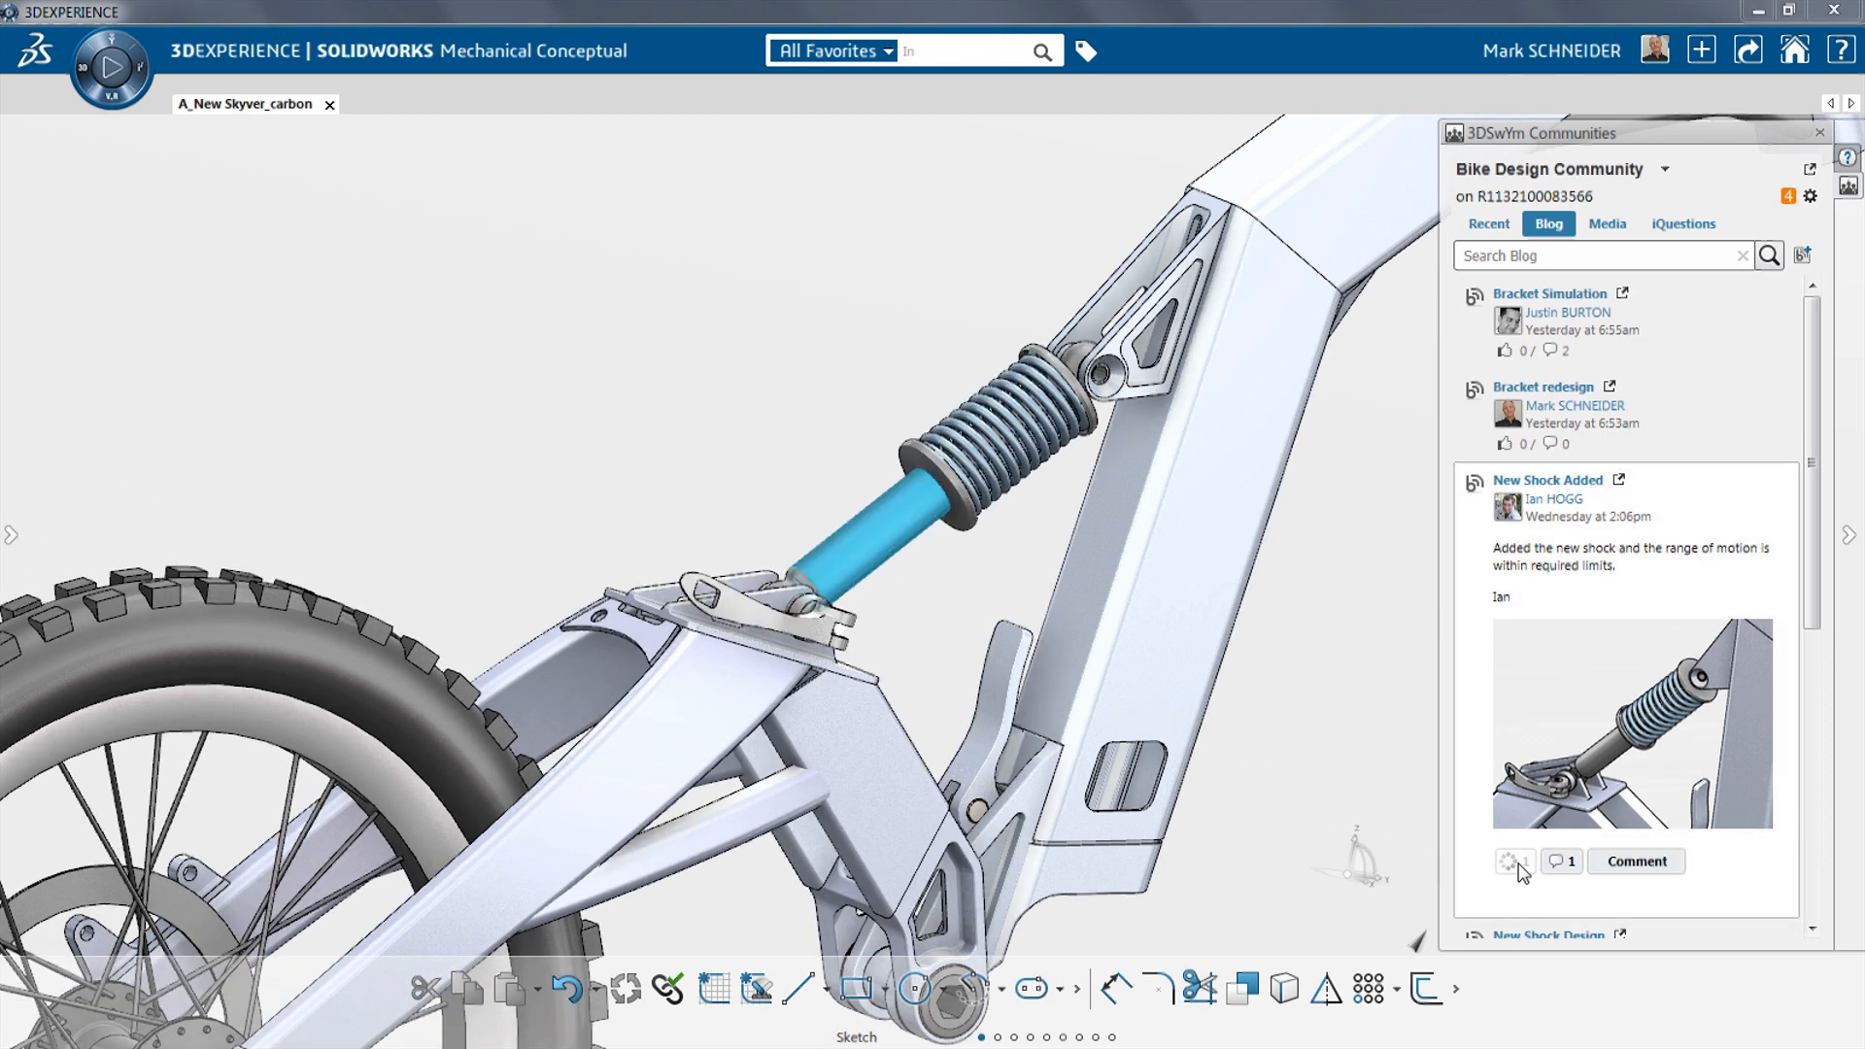
Like the New Shock Added post and write a comment 'new shock looks g...'.
{"action": "left_click", "coordinate": [1508, 863]}
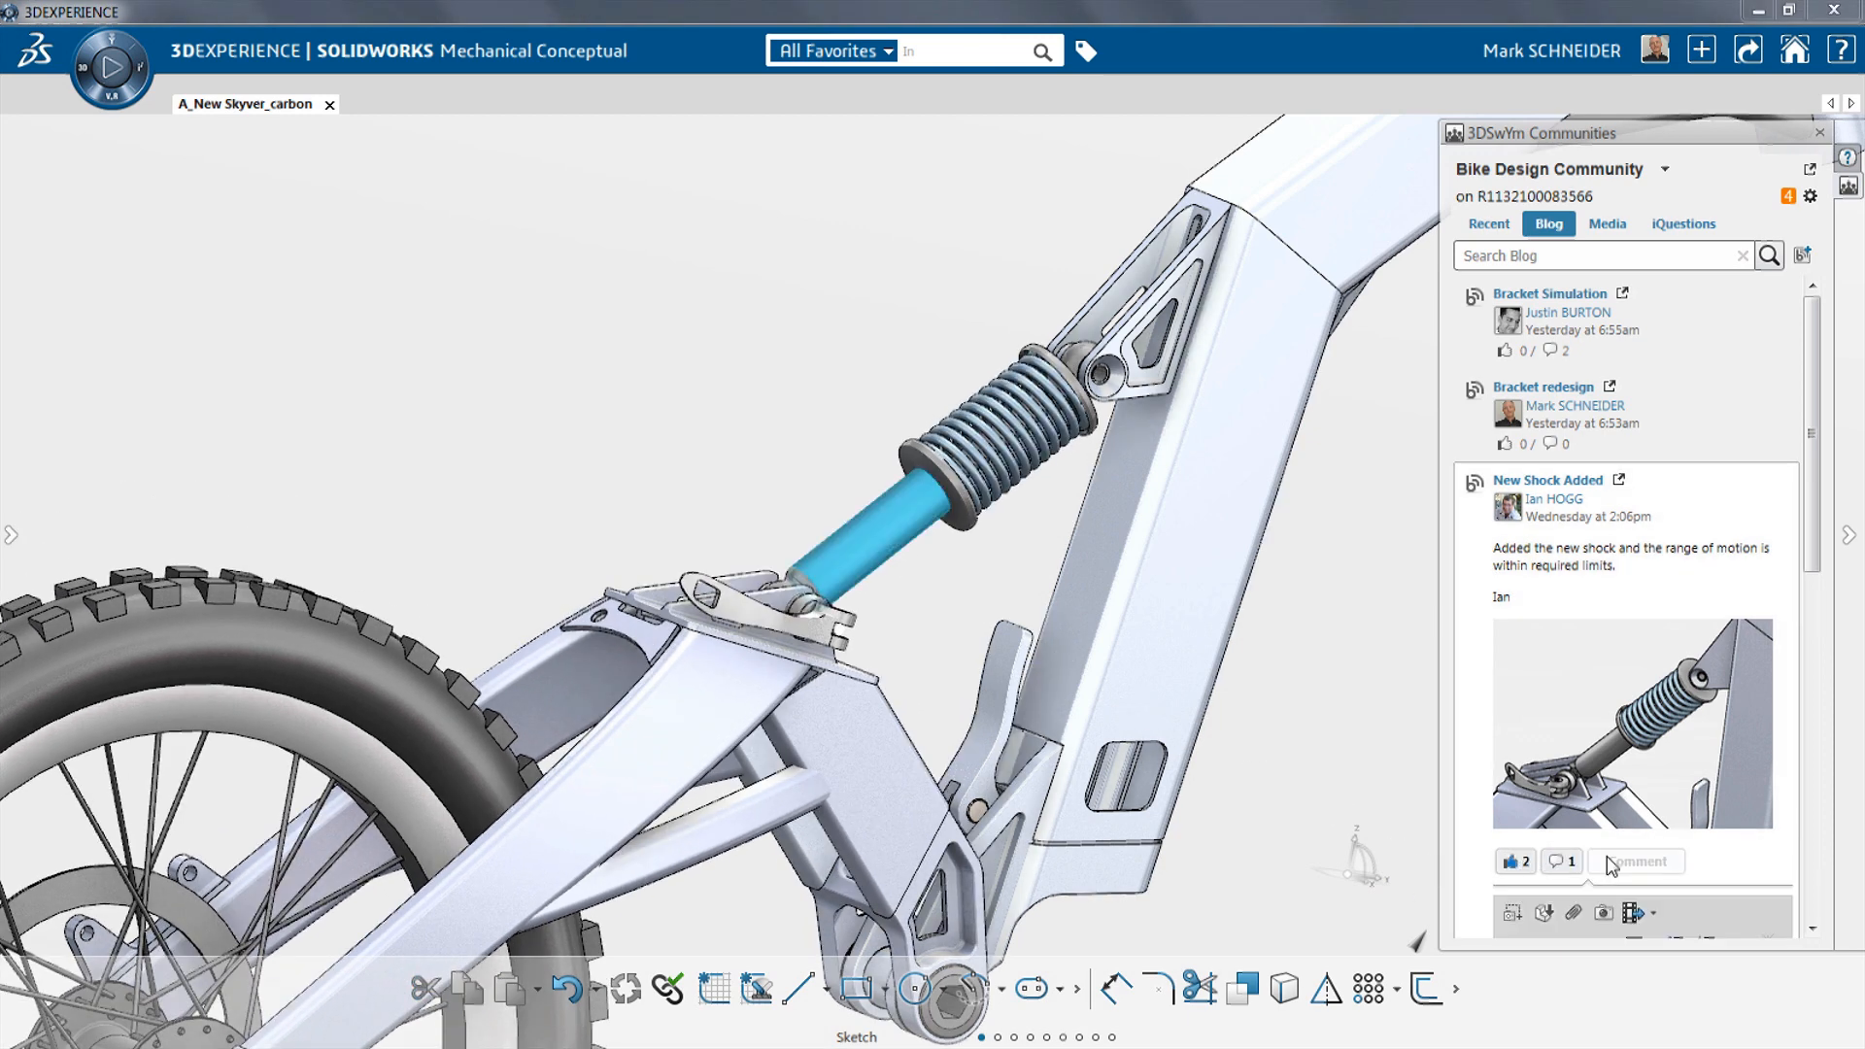
{"action": "left_click", "coordinate": [1636, 863]}
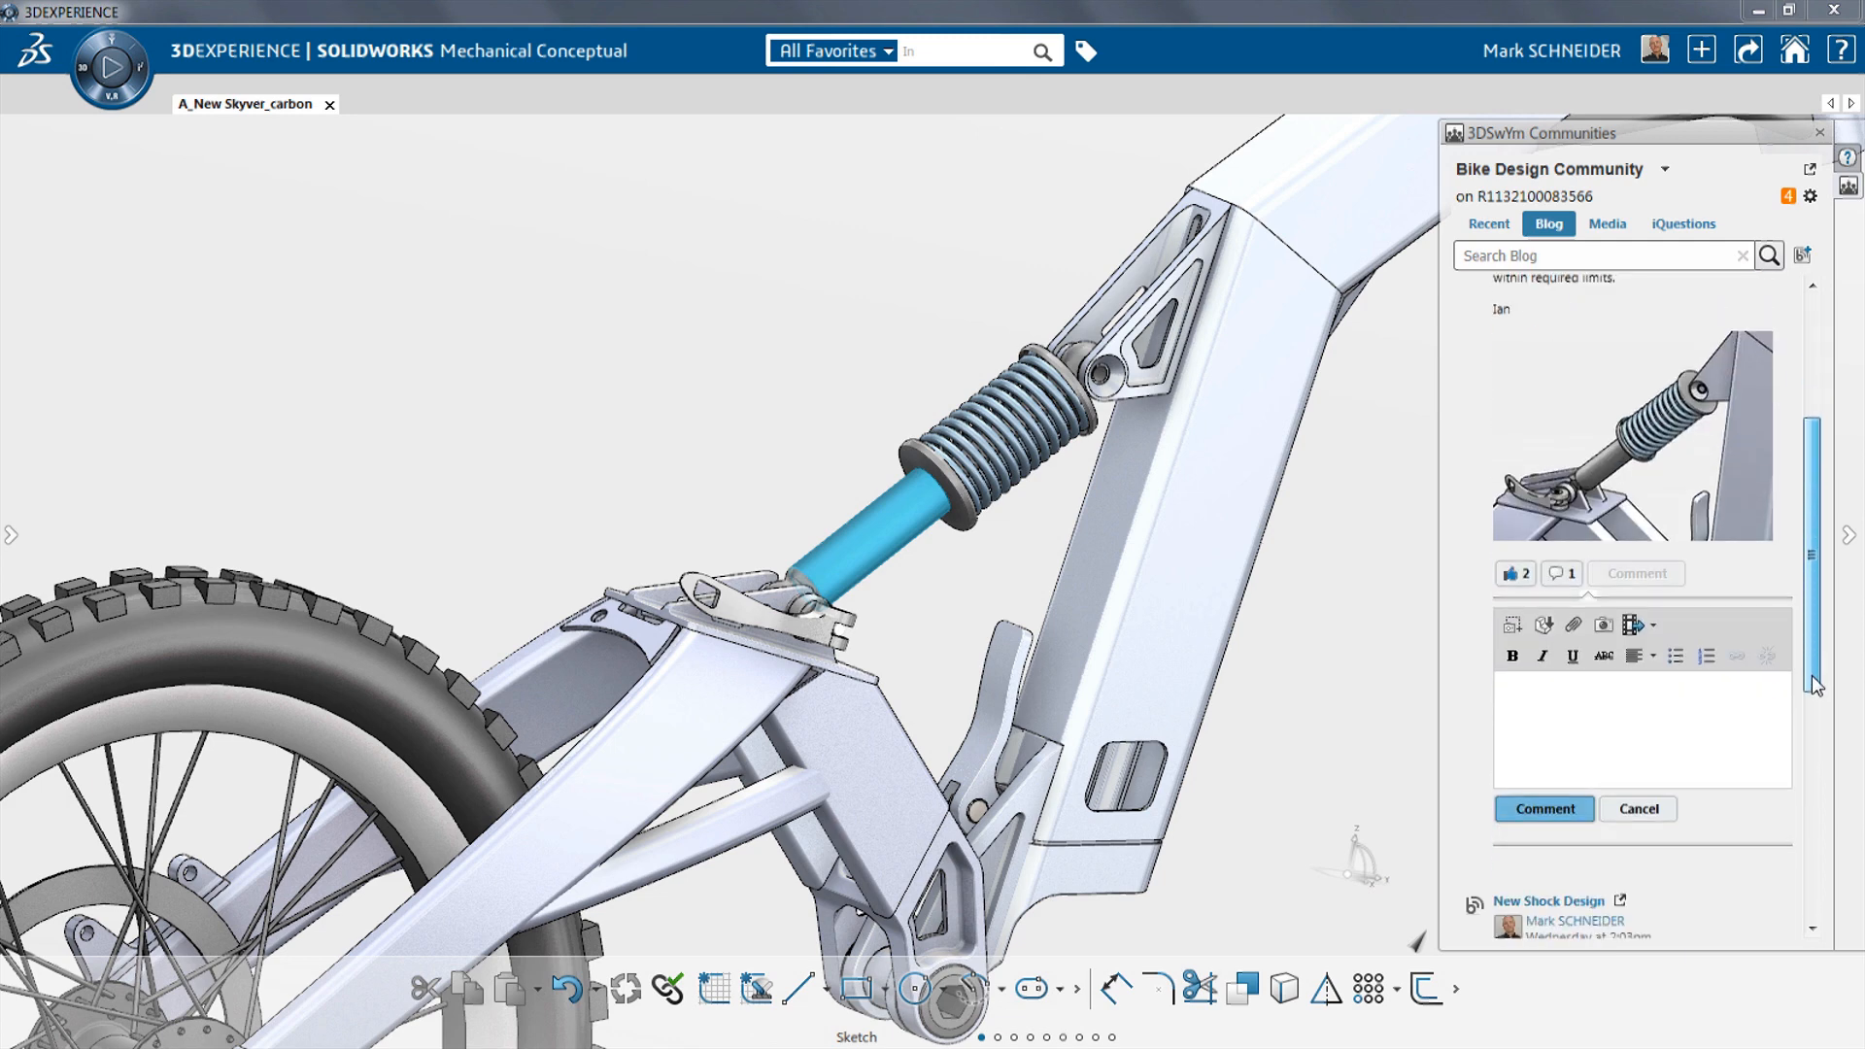
{"action": "type", "text": "new shock looks g"}
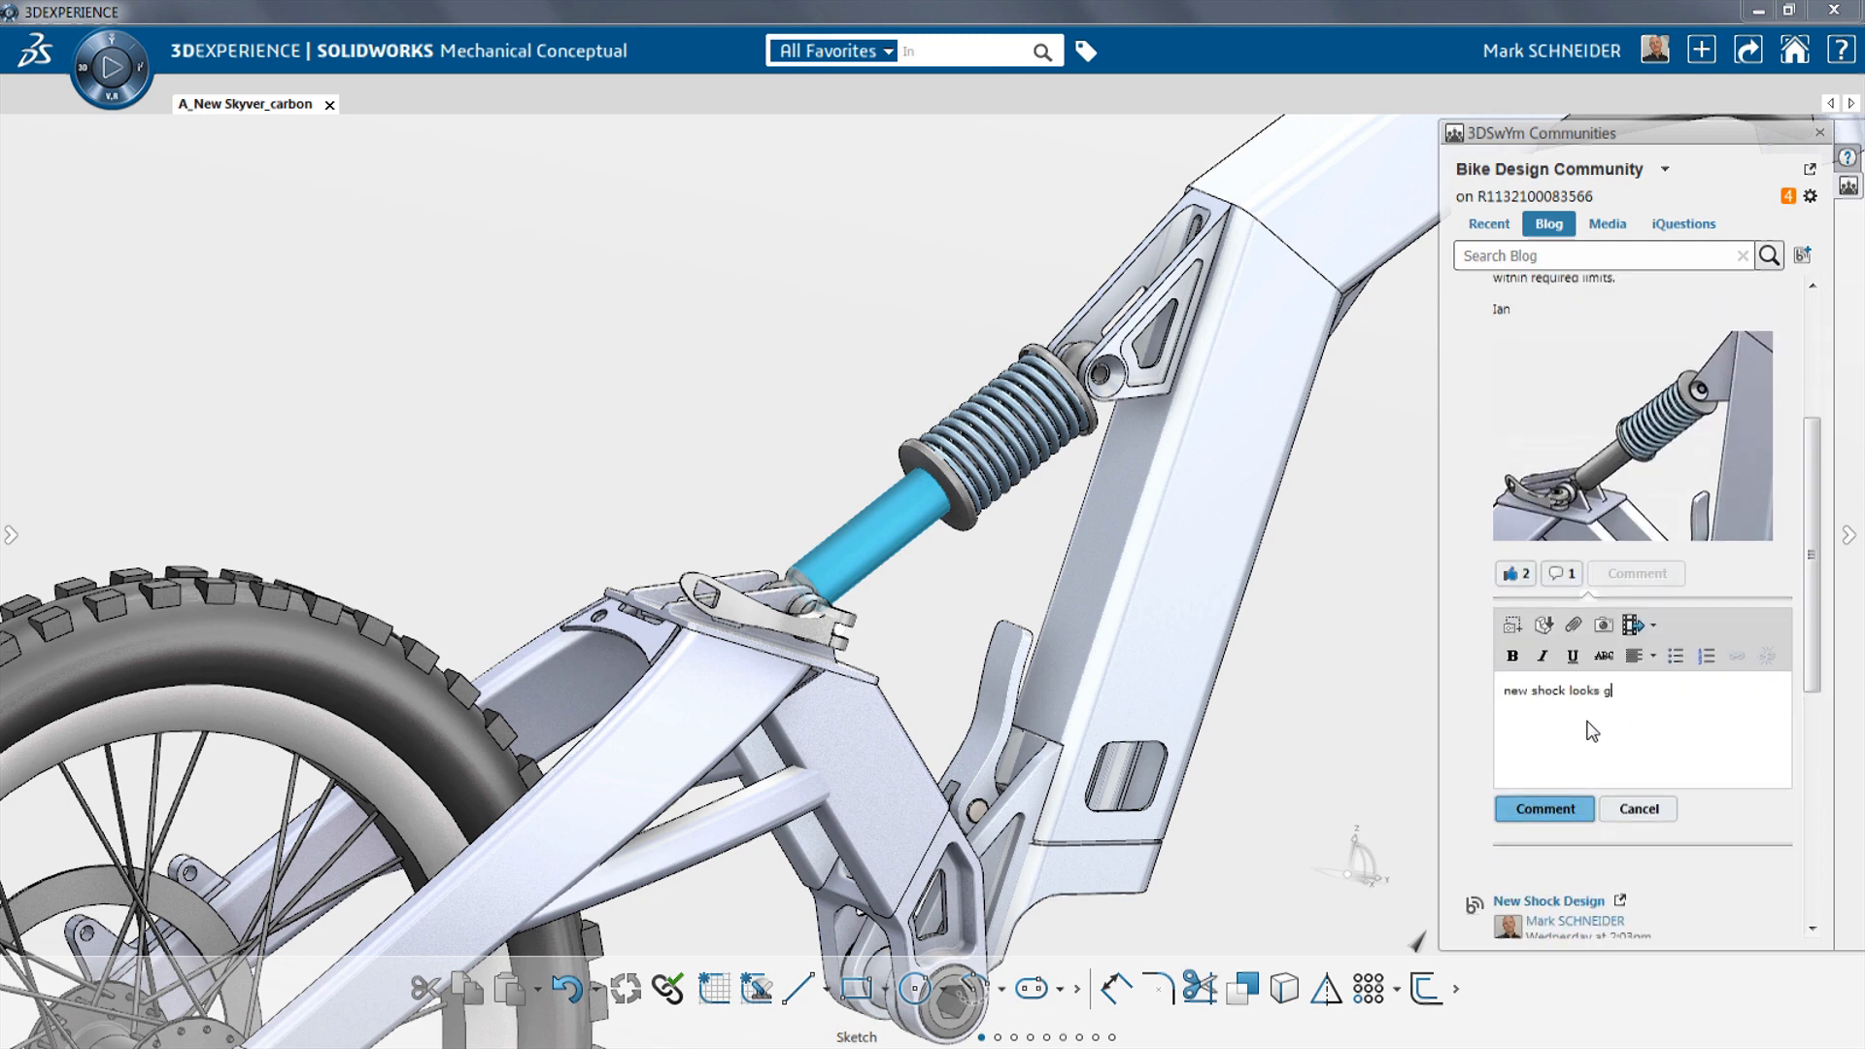
{"action": "left_click", "coordinate": [1542, 808]}
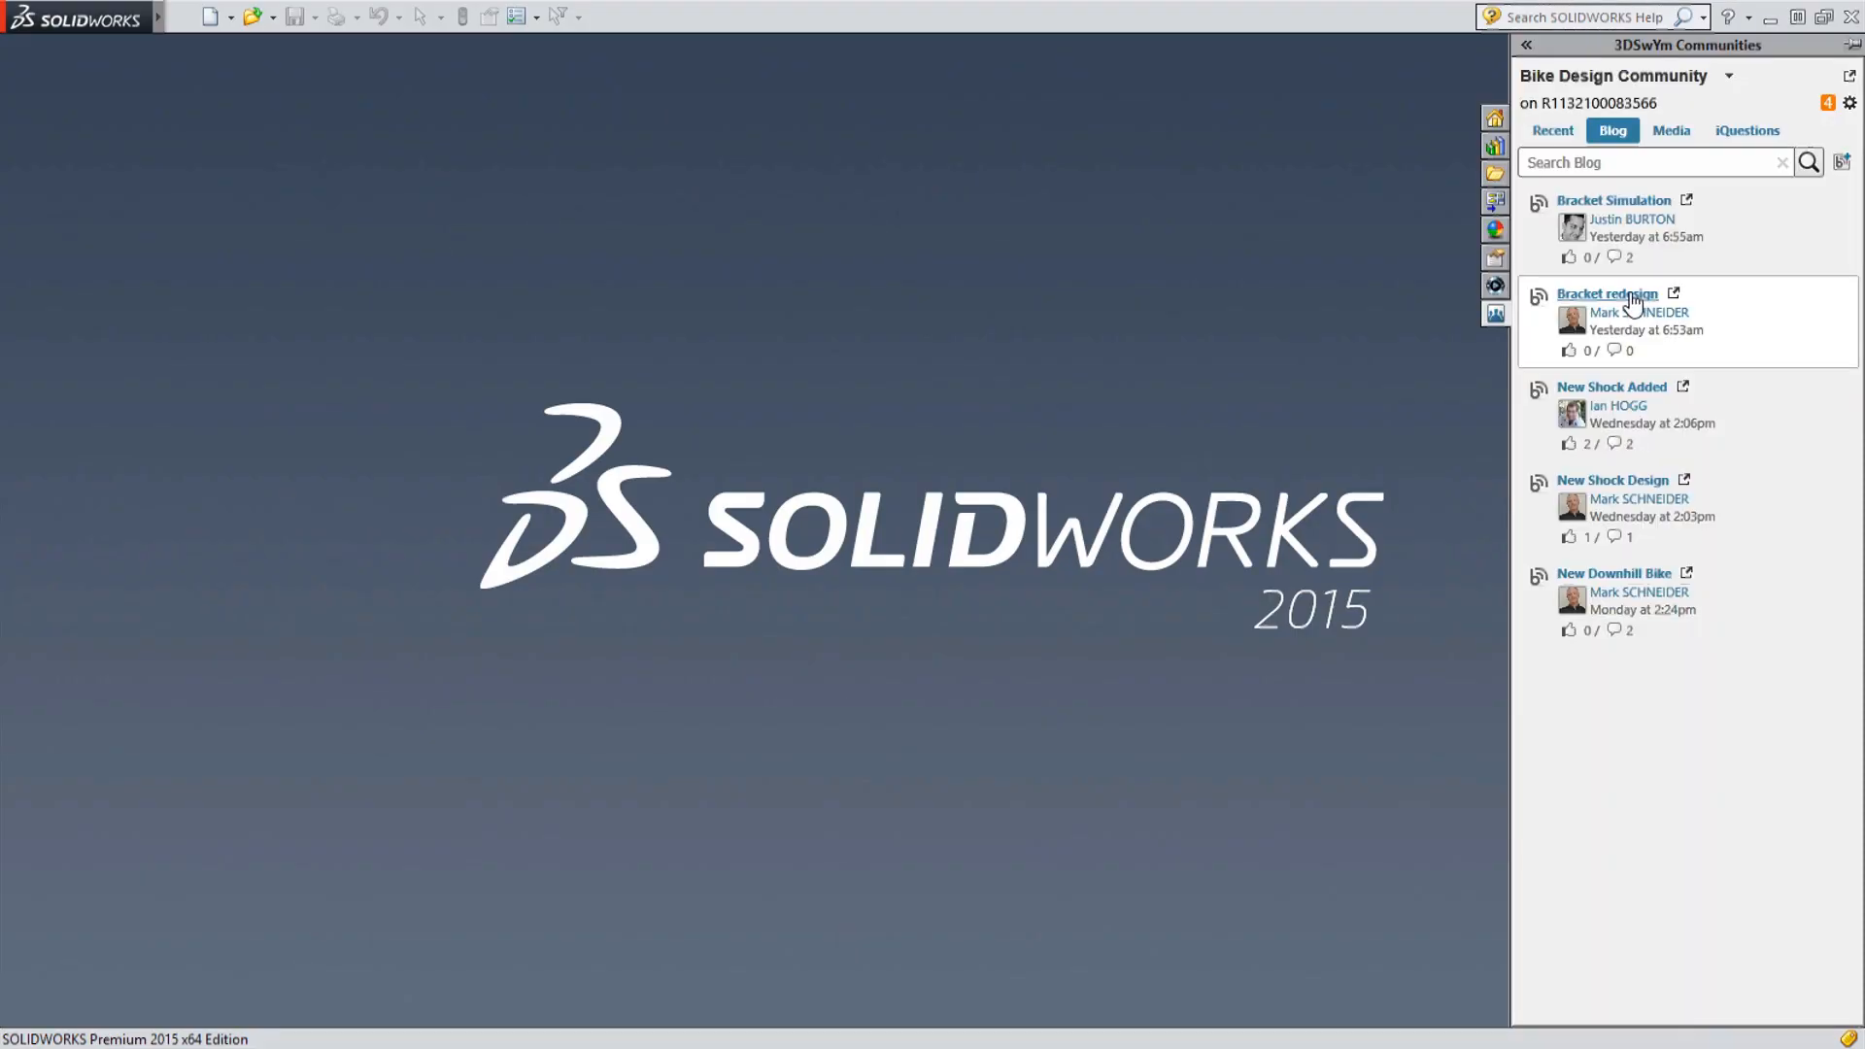
Expand the bracket posts and like the Bracket Simulation post.
{"action": "left_click", "coordinate": [1605, 293]}
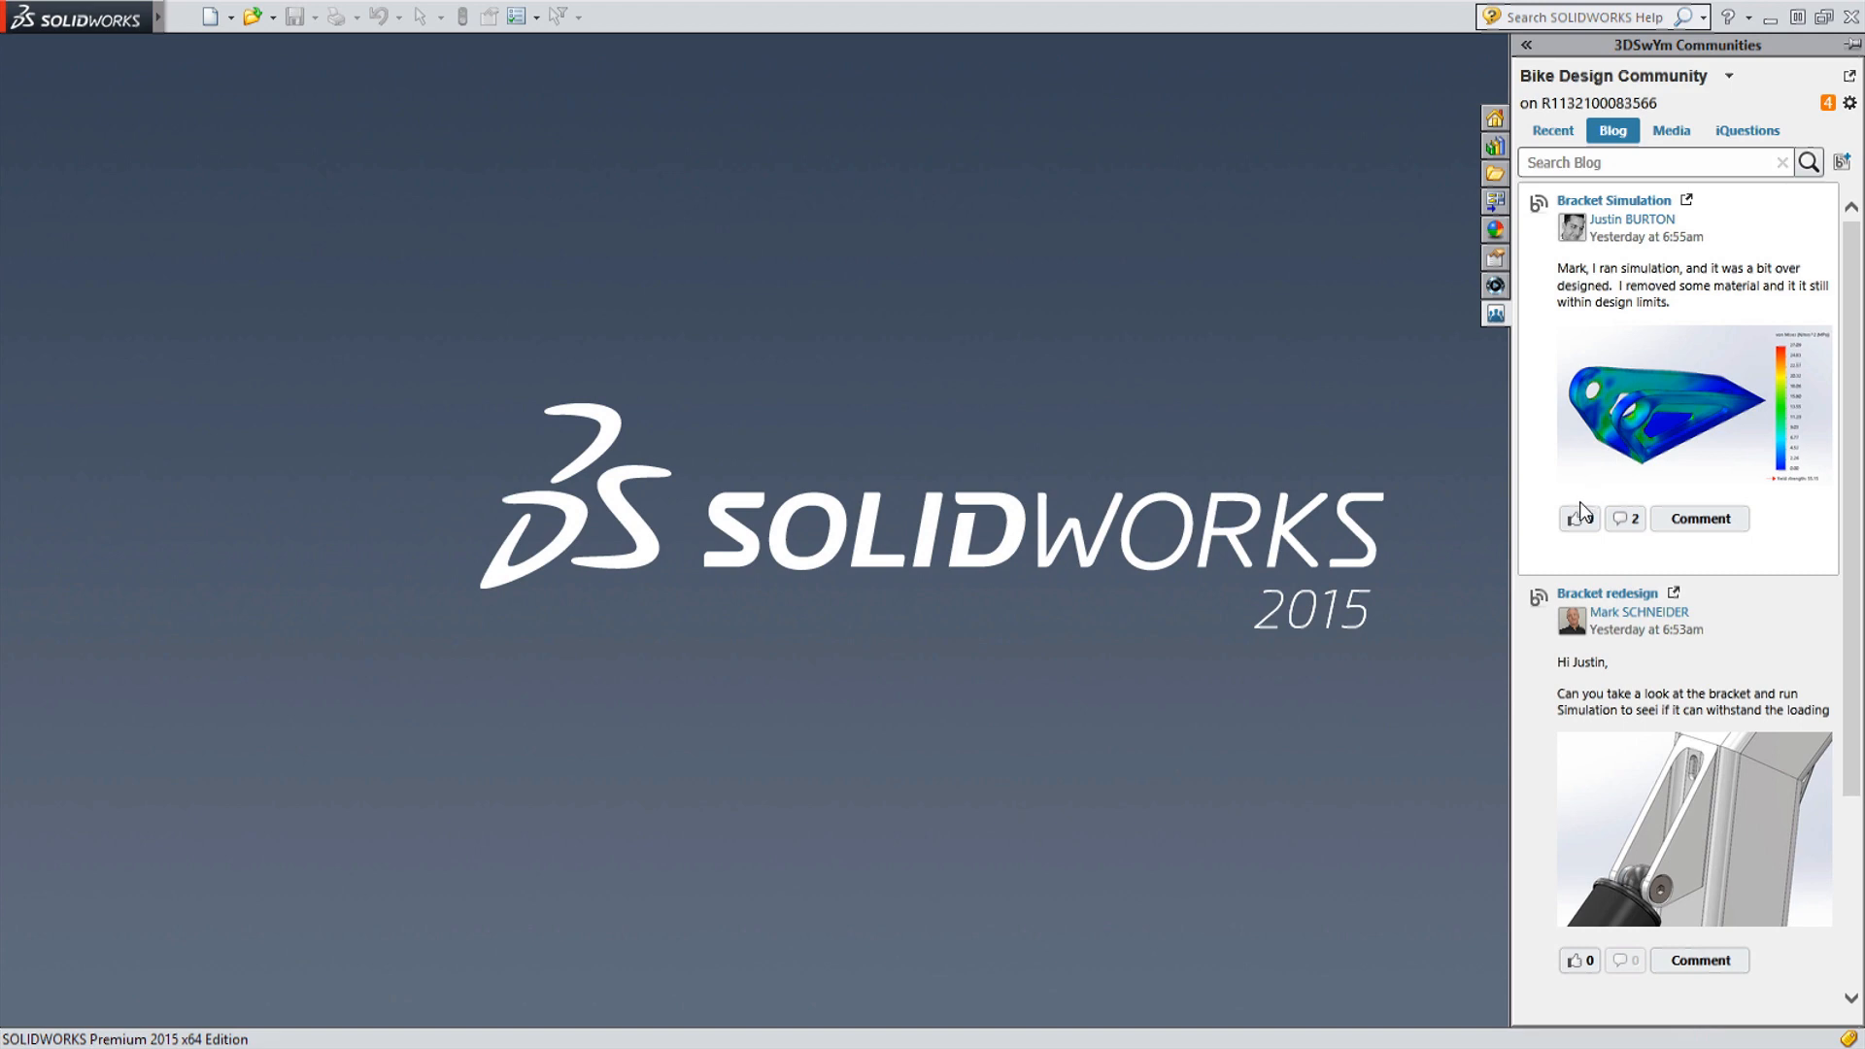
{"action": "left_click", "coordinate": [1574, 519]}
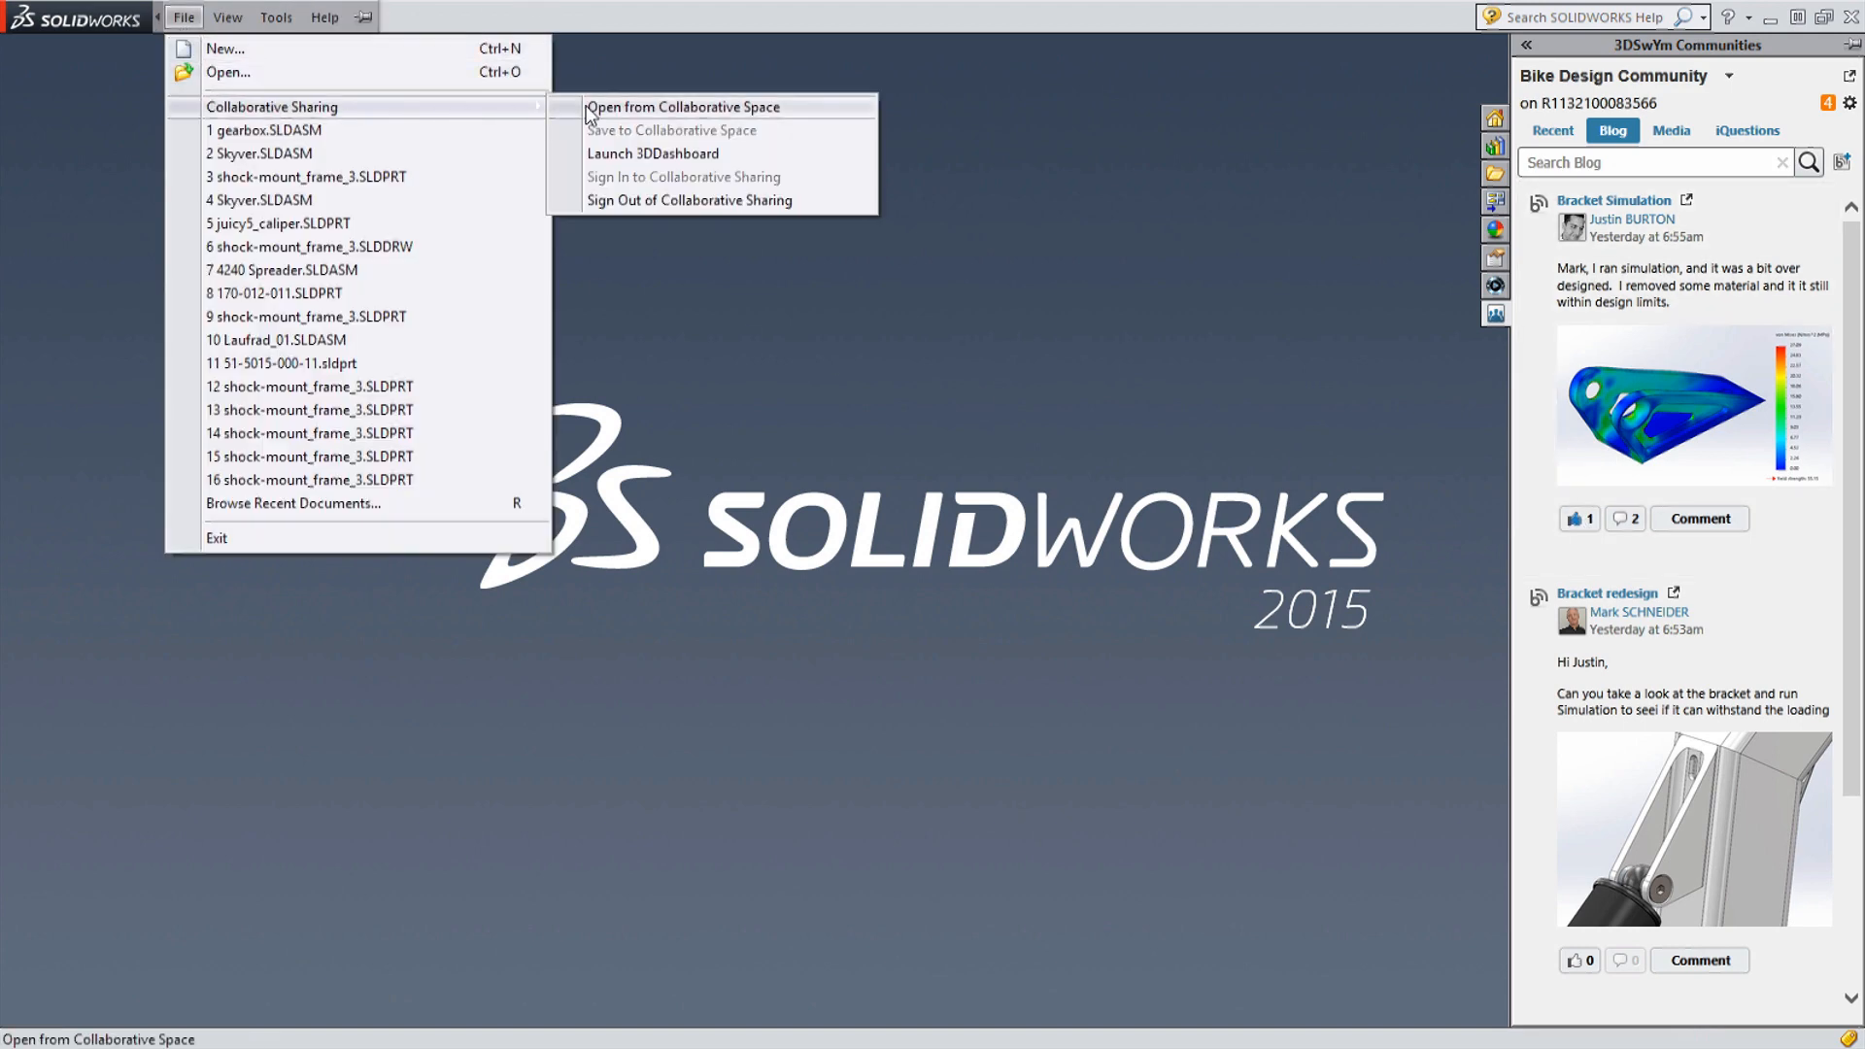
Open shock-mount_frame_3 from the collaborative space and rotate it to see the other side.
{"action": "left_click", "coordinate": [691, 107]}
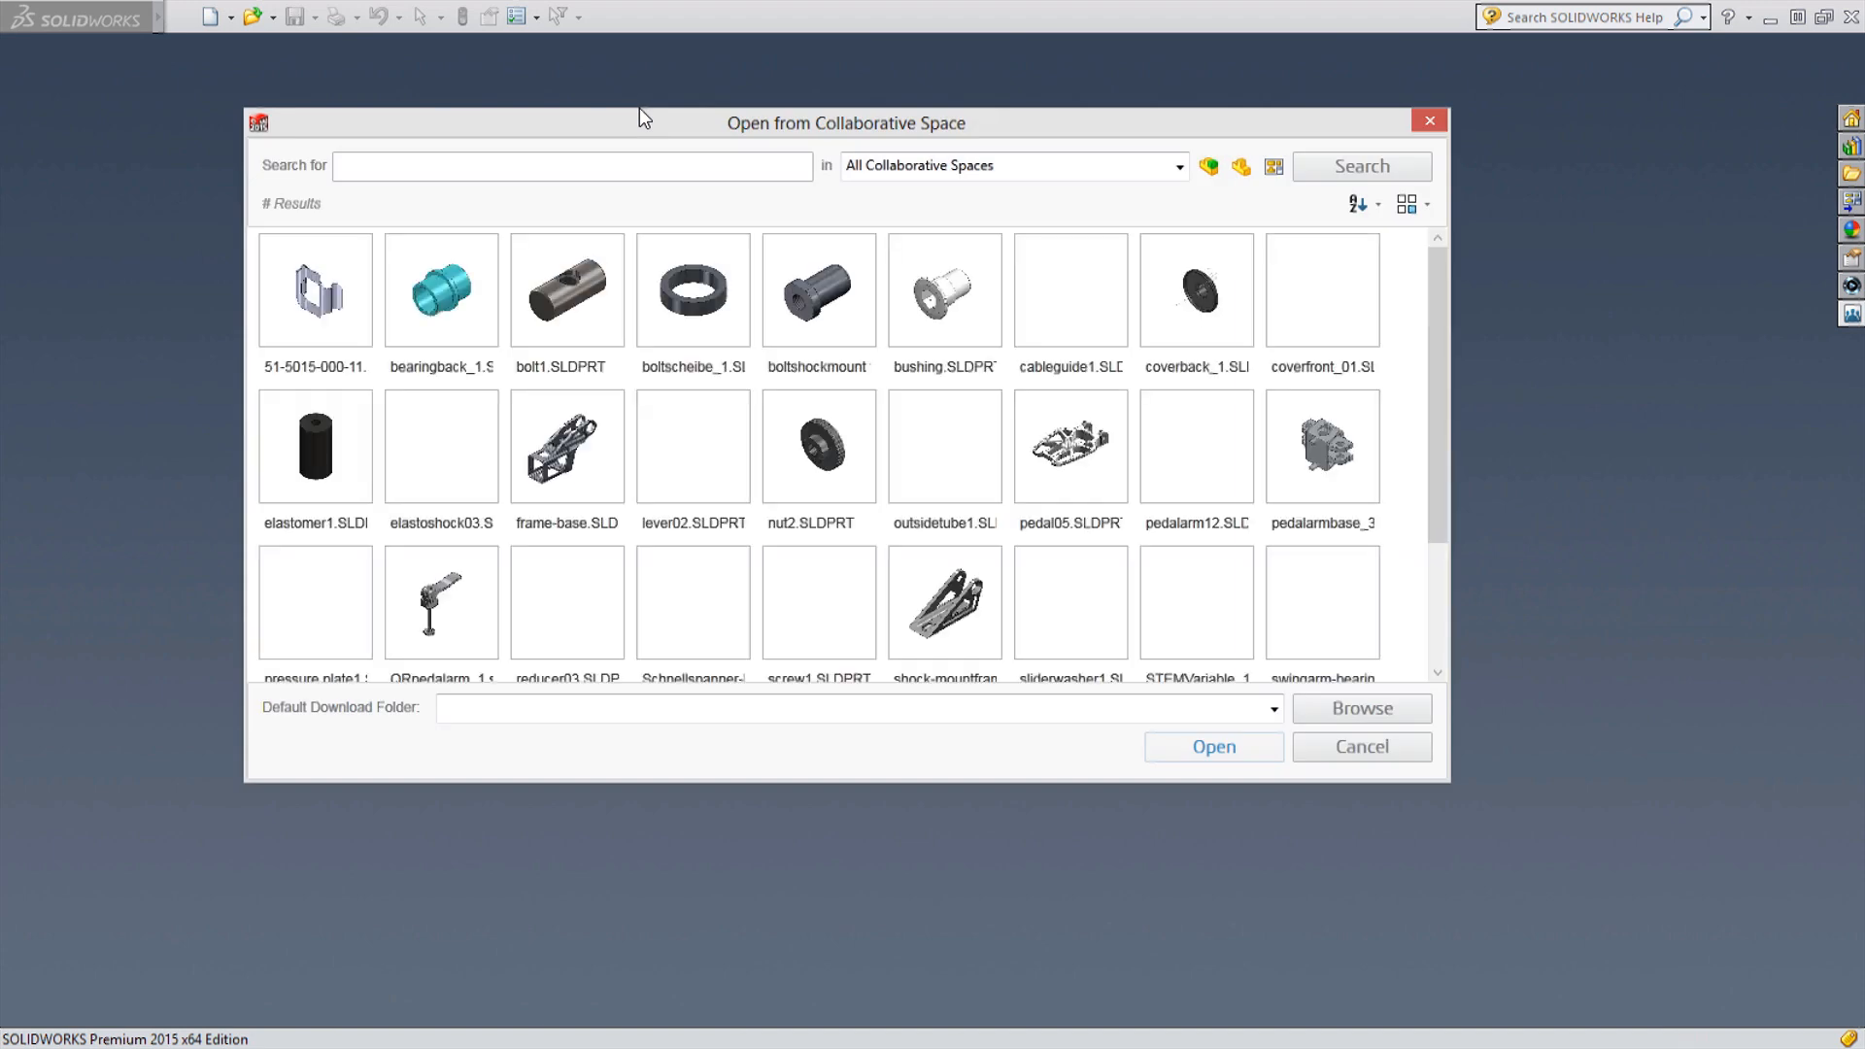
{"action": "left_click", "coordinate": [944, 592]}
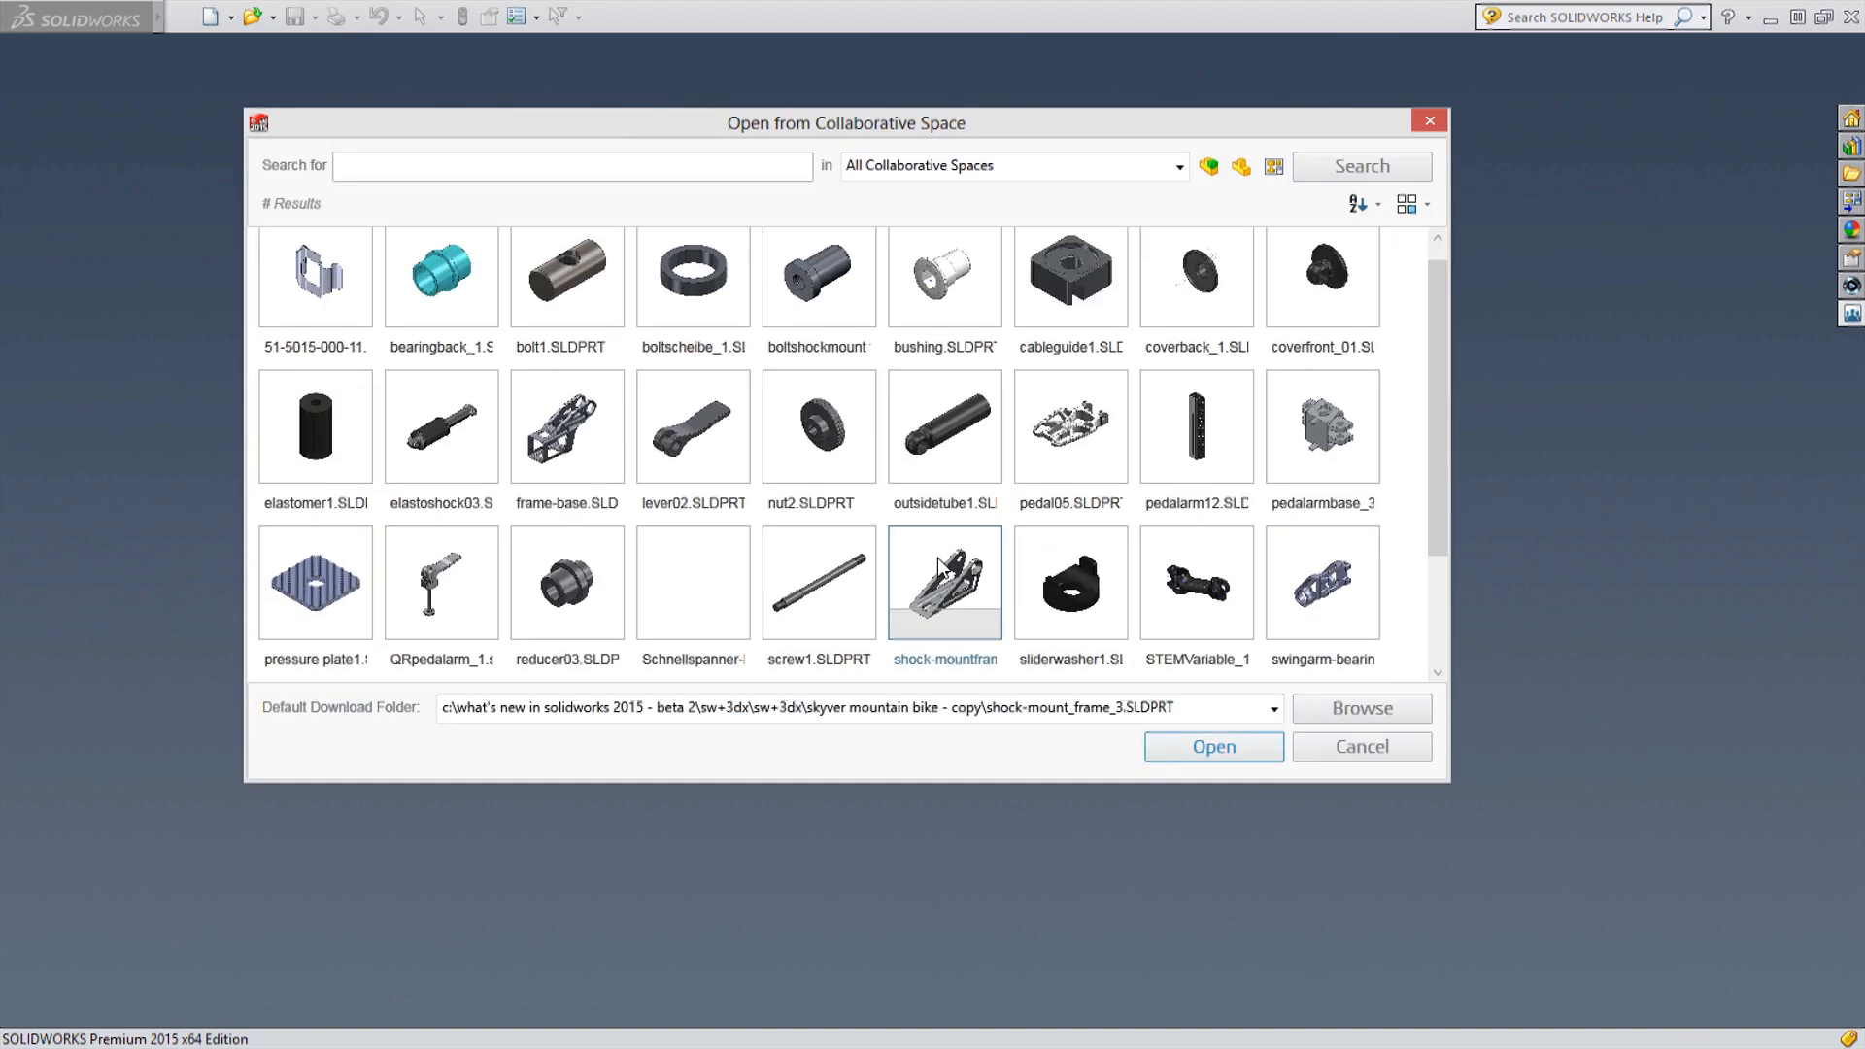
{"action": "left_click", "coordinate": [1213, 746]}
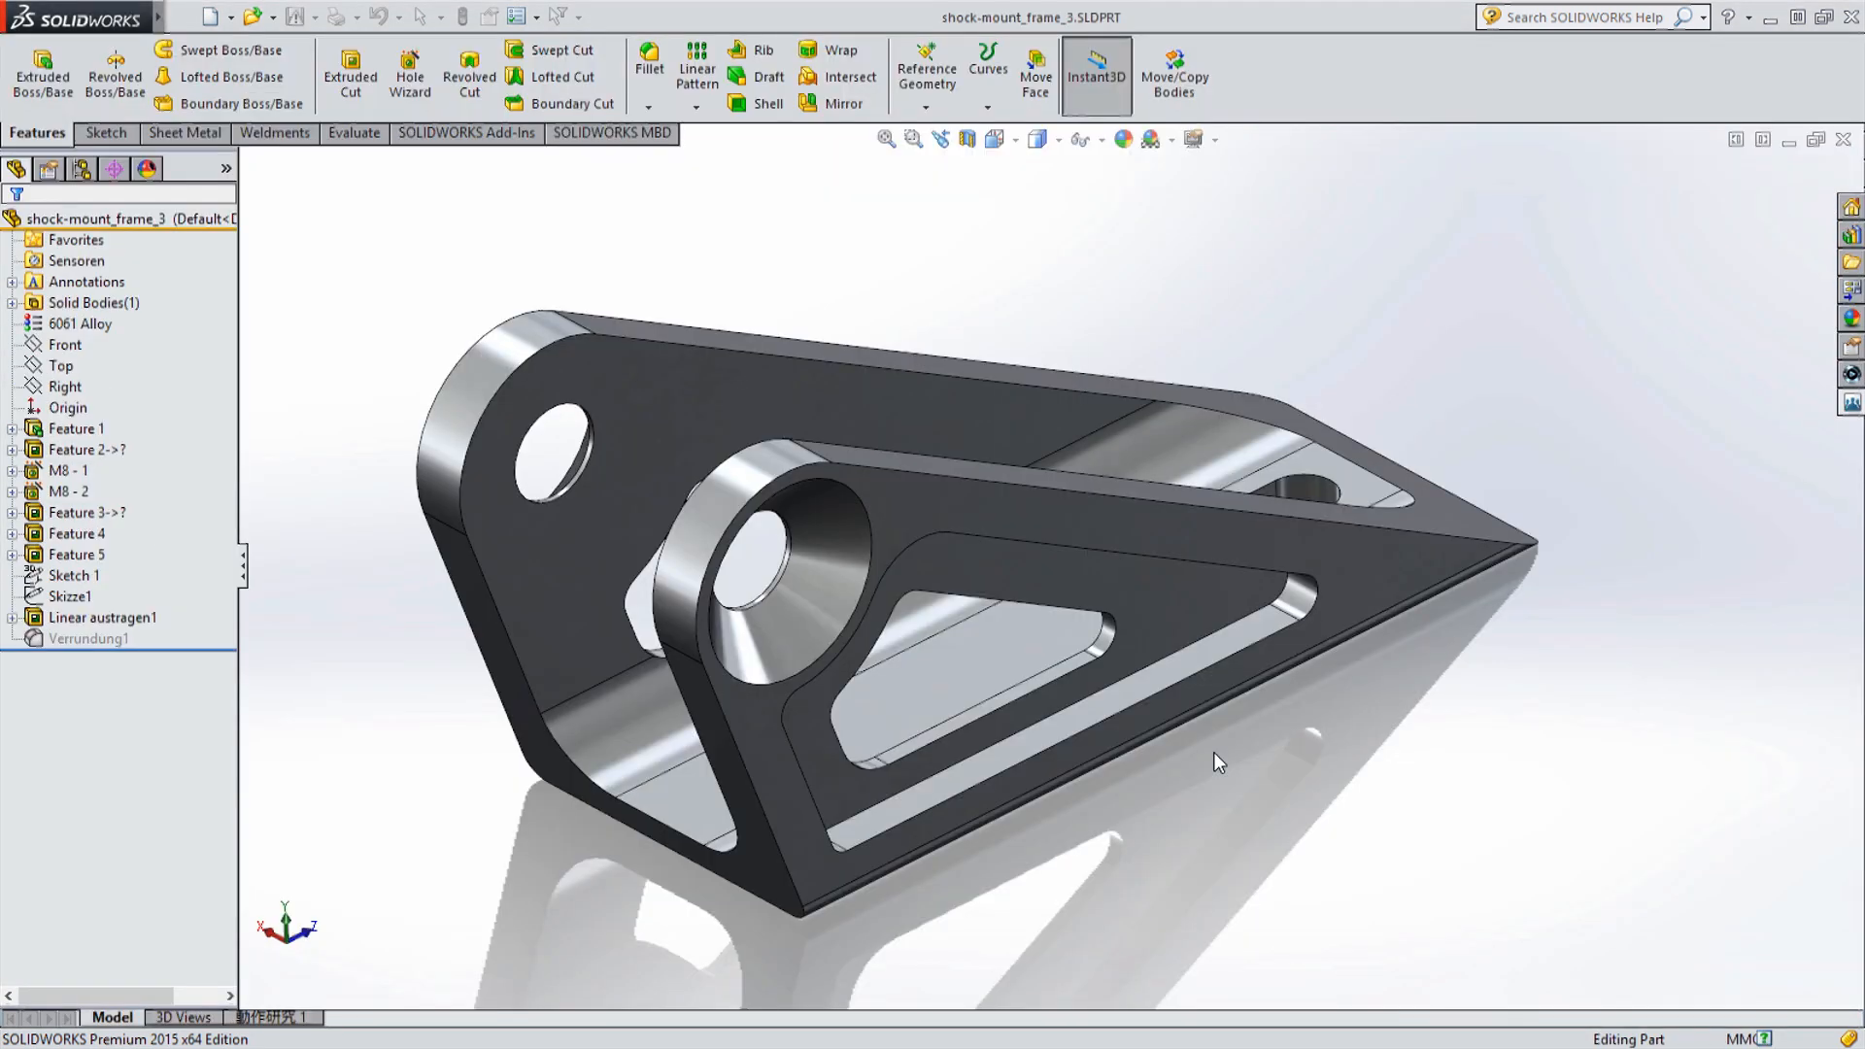
{"action": "left_click_drag", "start_coordinate": [1218, 762], "coordinate": [998, 707]}
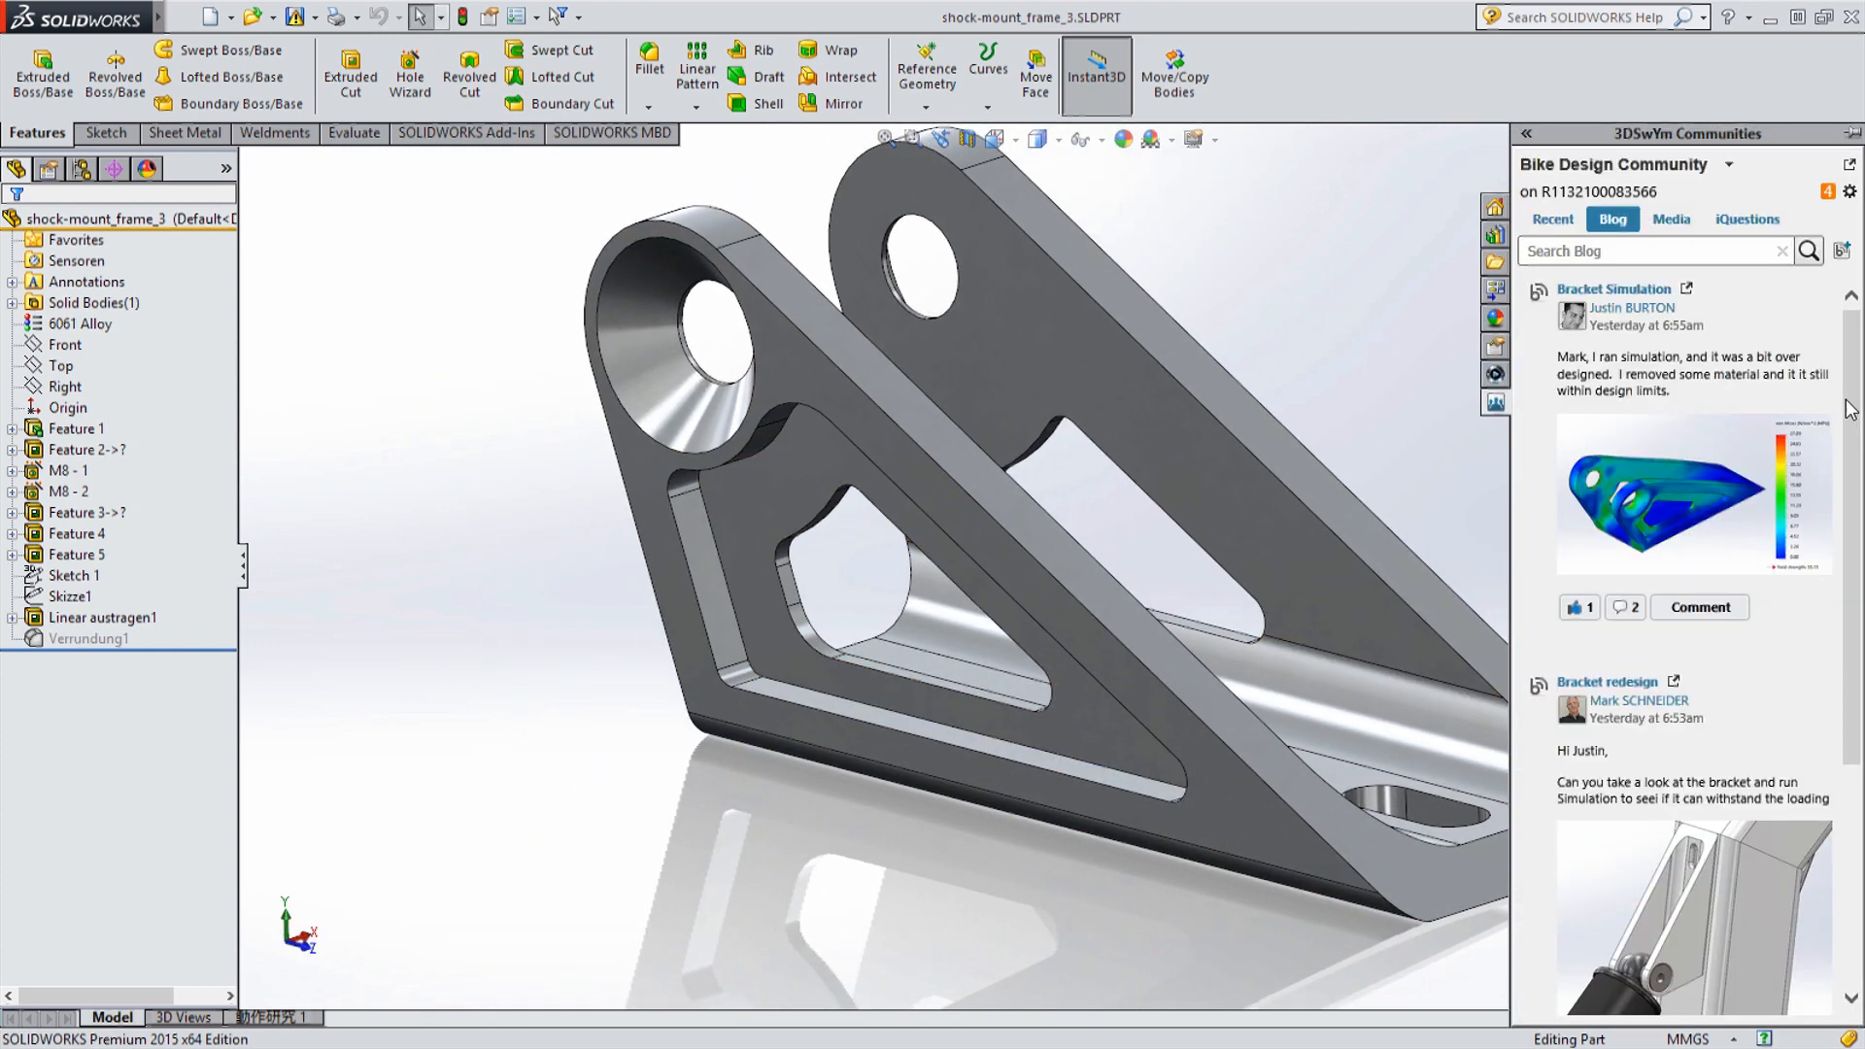
{"action": "left_click", "coordinate": [1698, 606]}
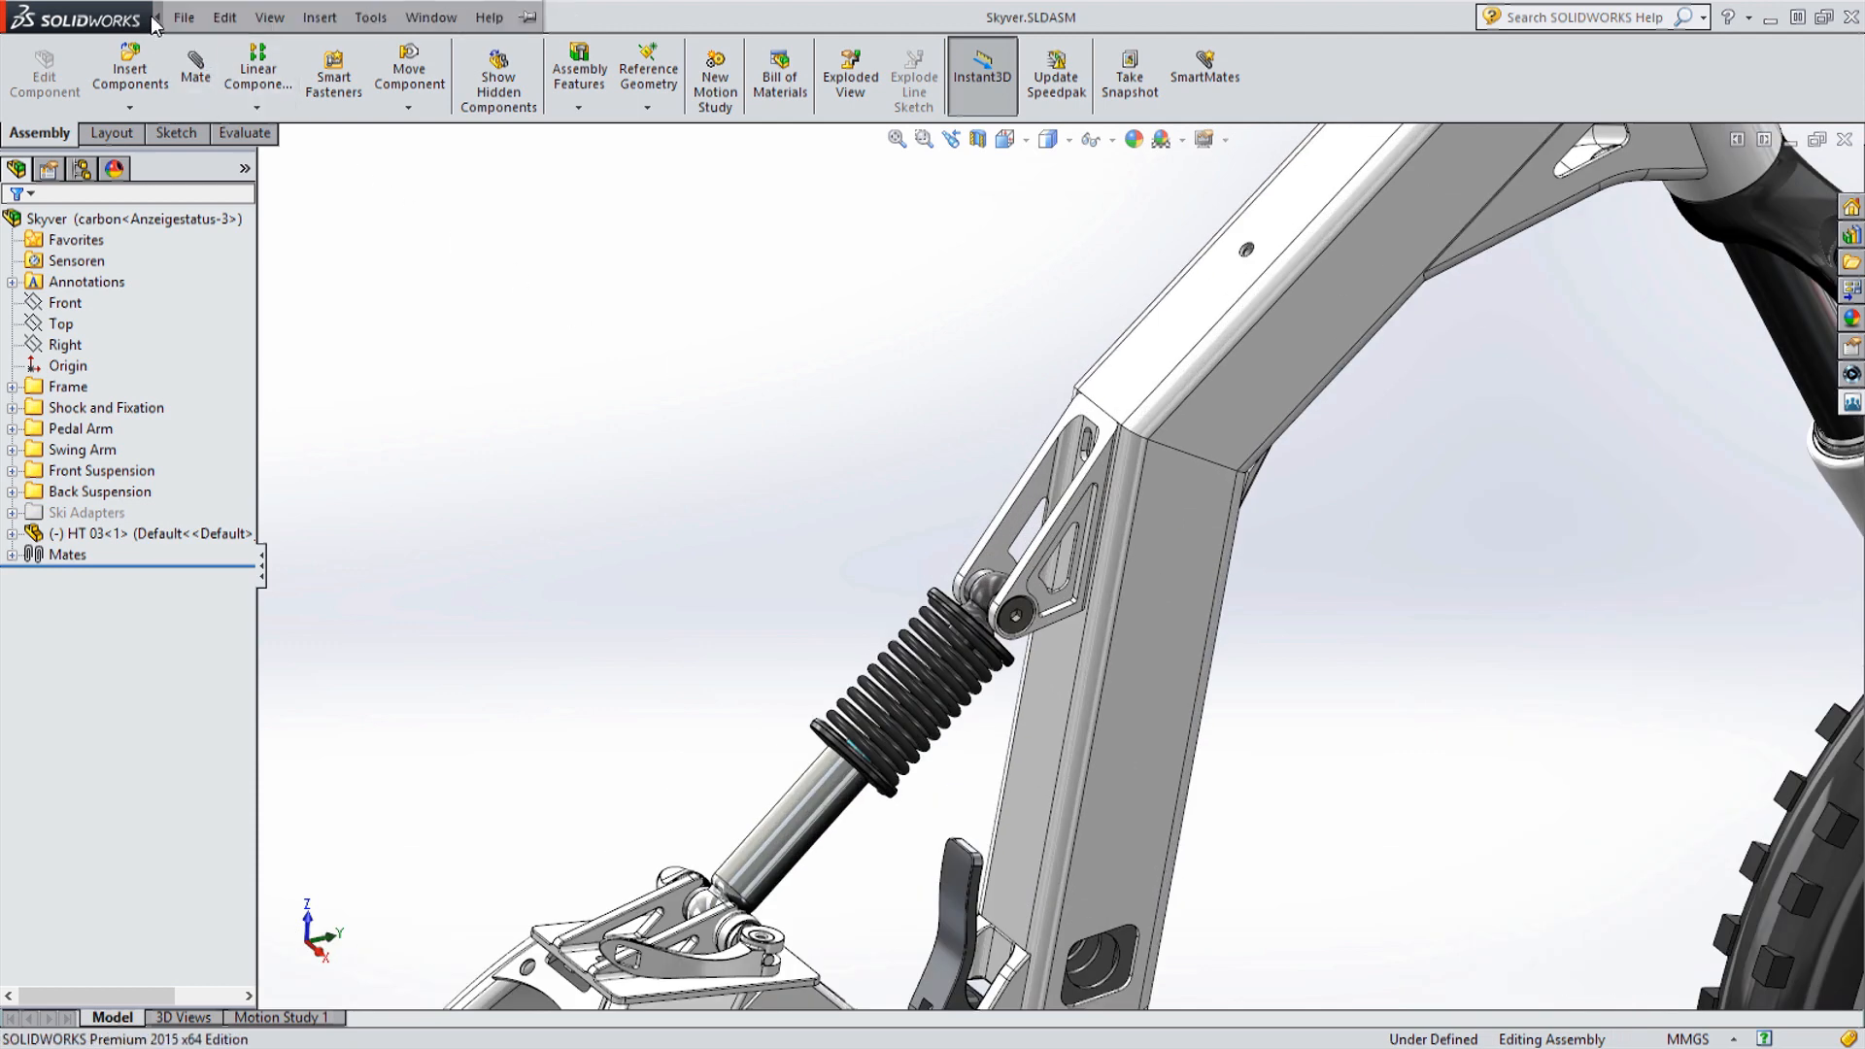
Save the Skyver assembly with its components to the collaborative space via Collaborative Sharing.
{"action": "left_click", "coordinate": [200, 22]}
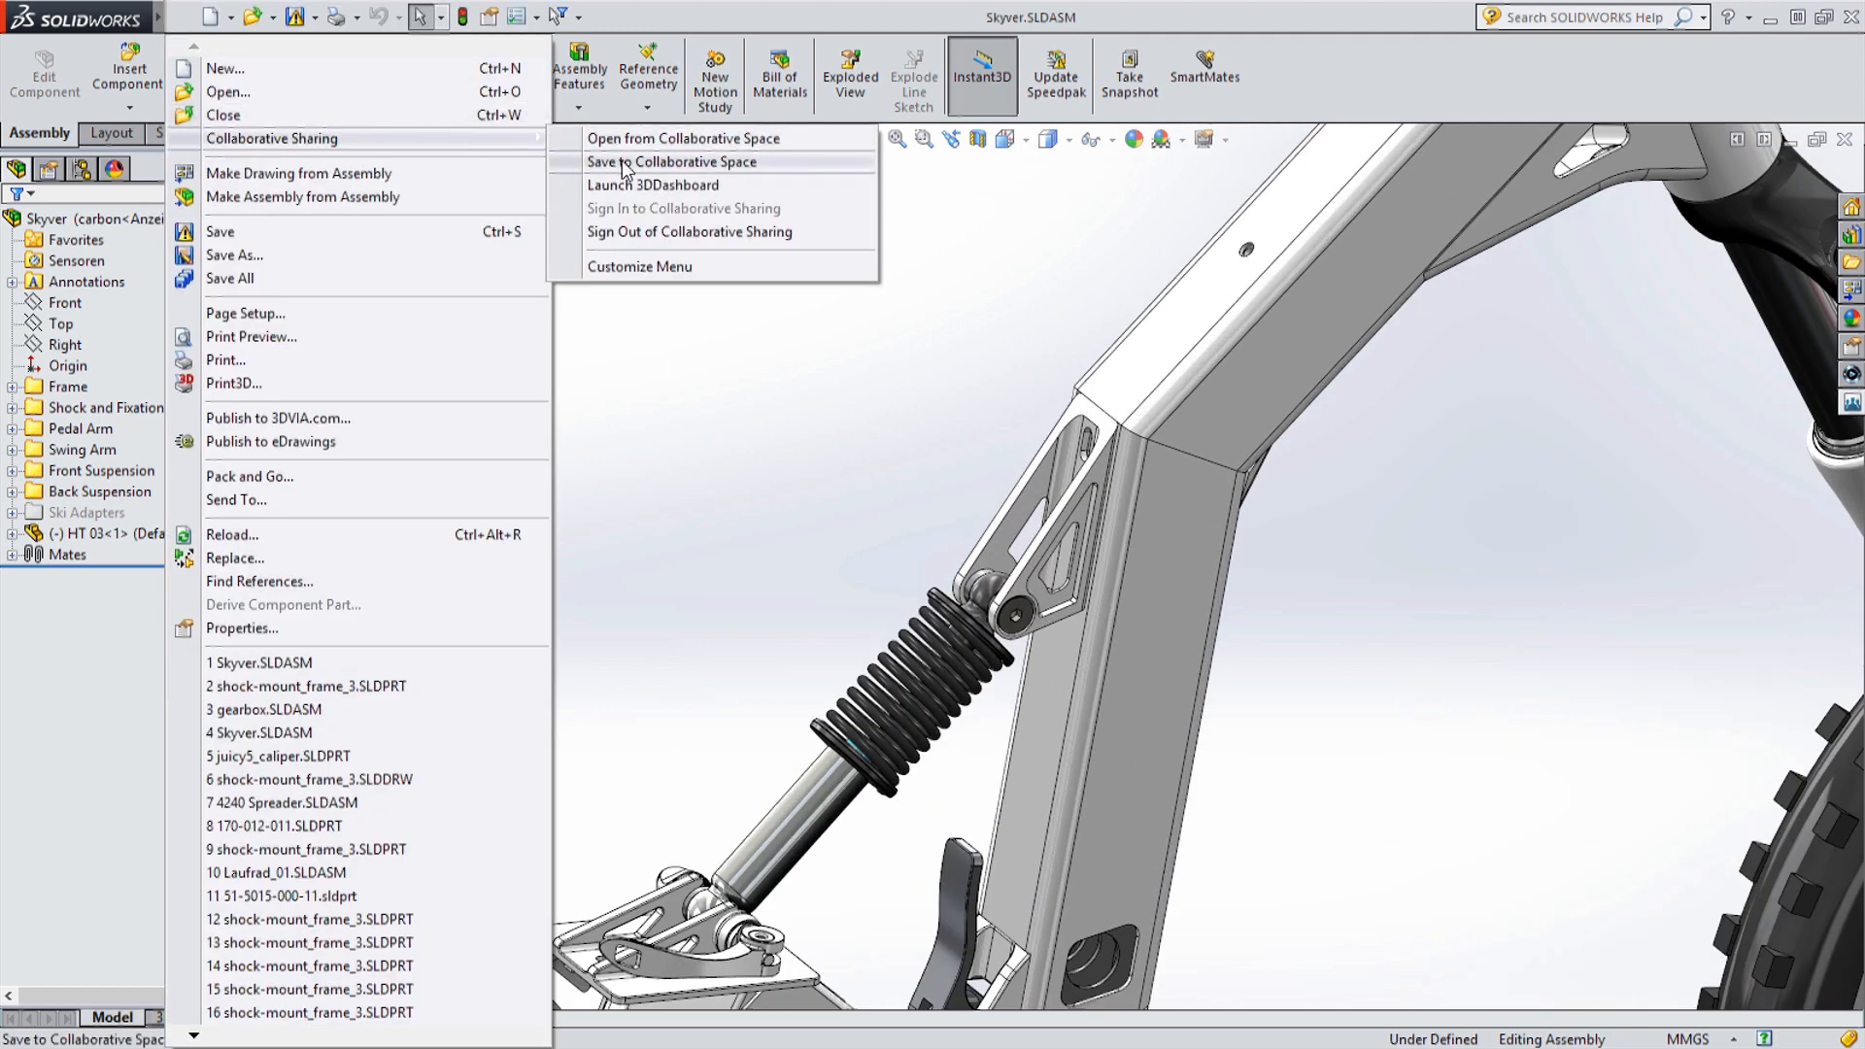
{"action": "left_click", "coordinate": [672, 163]}
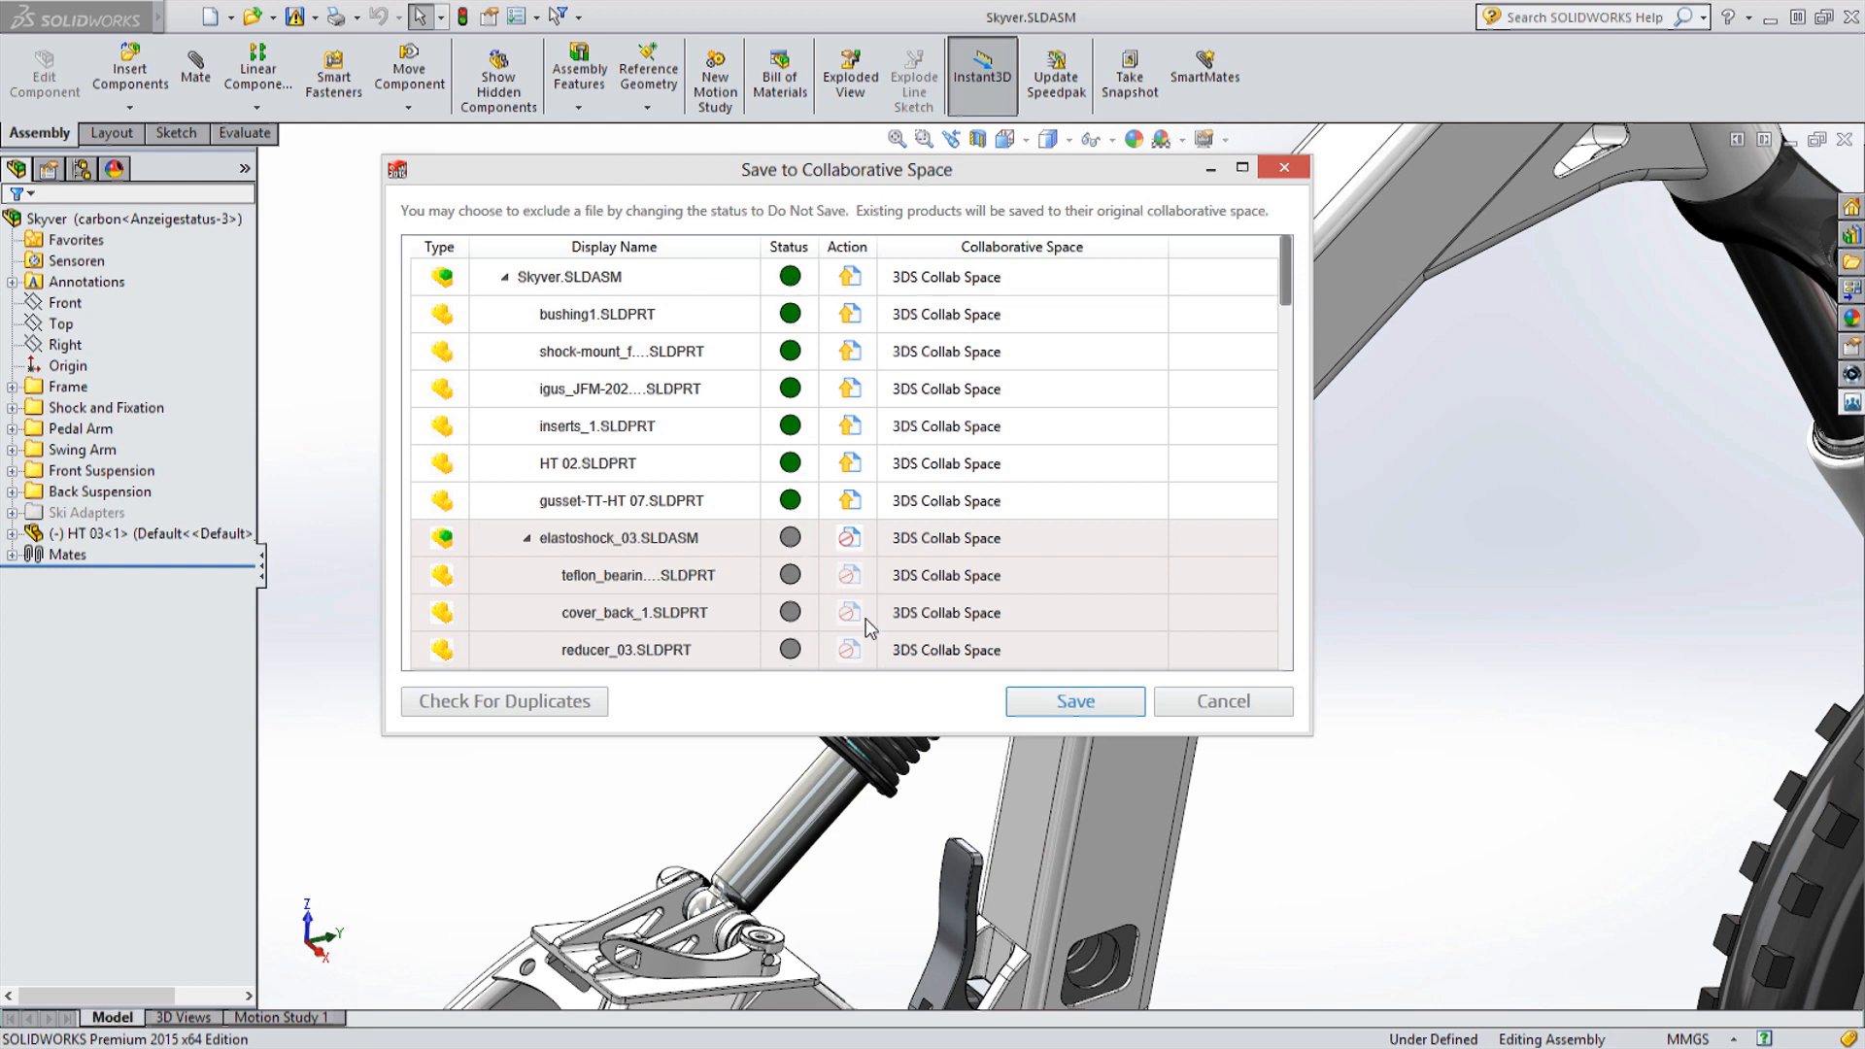
{"action": "left_click", "coordinate": [1076, 701]}
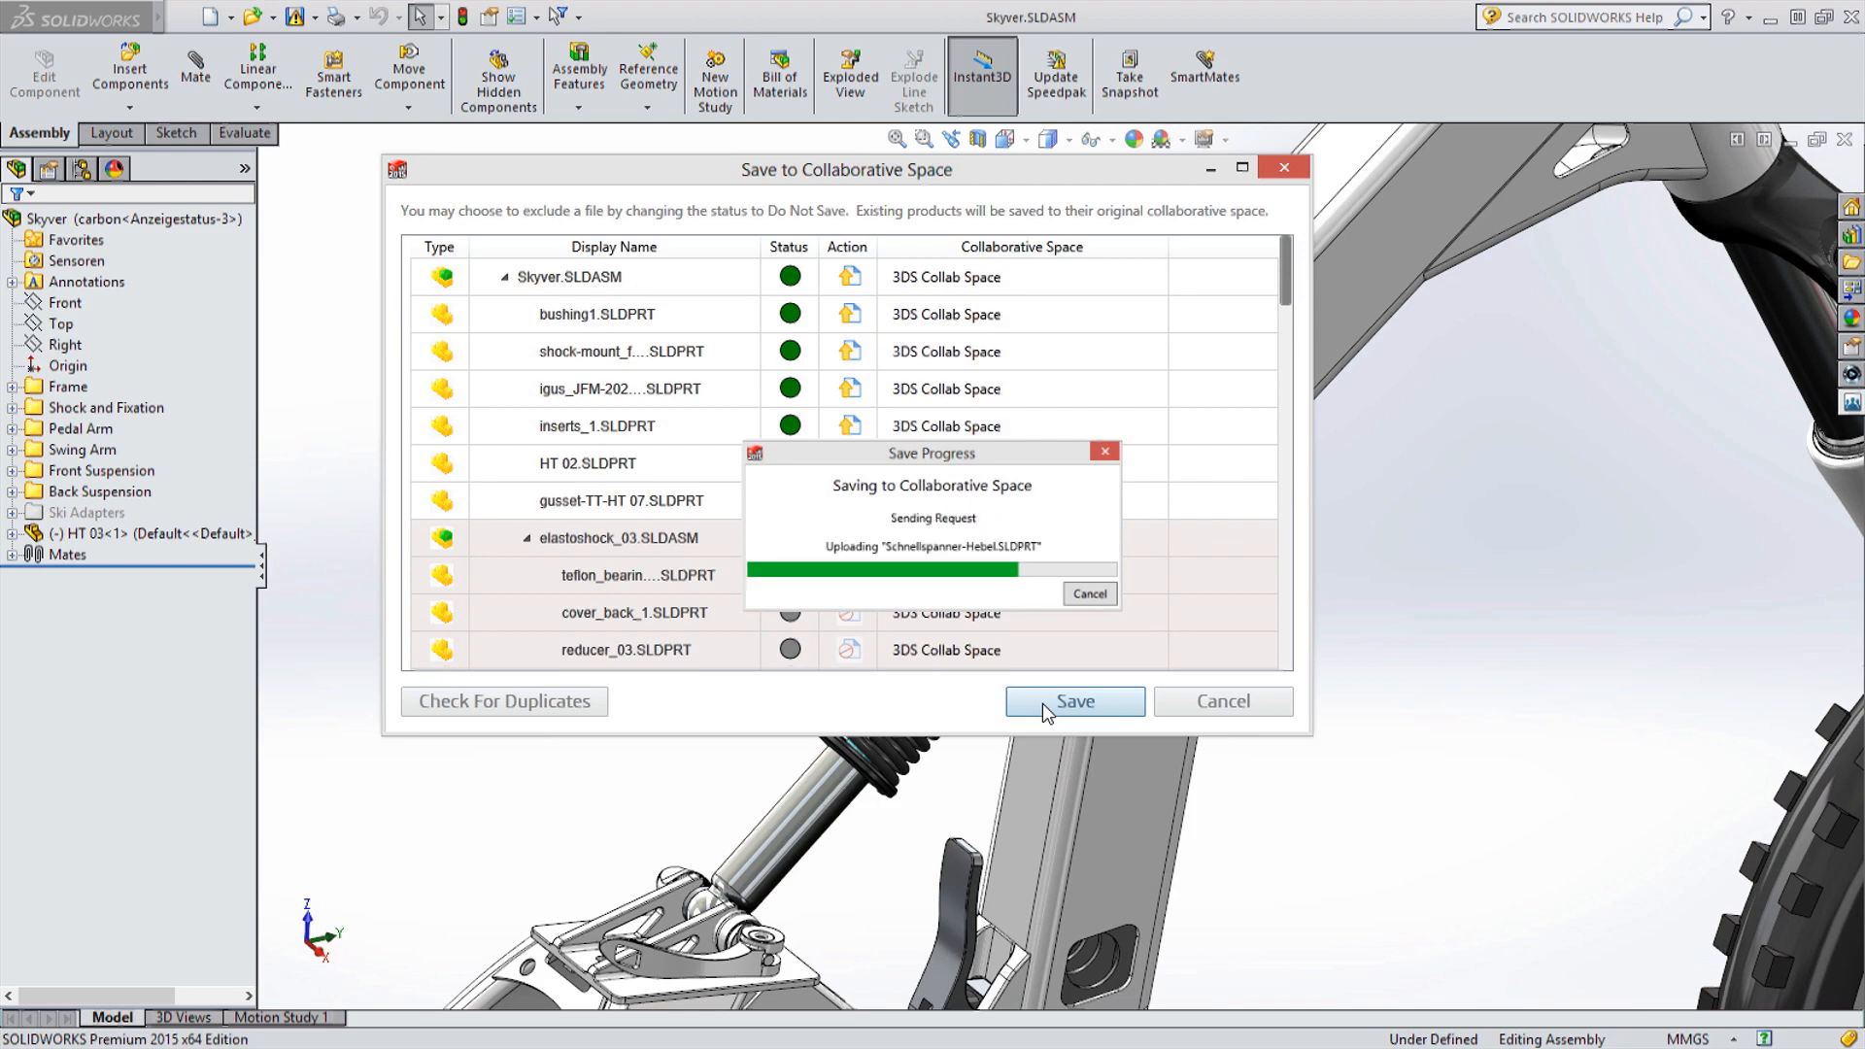
{"action": "left_click", "coordinate": [1076, 701]}
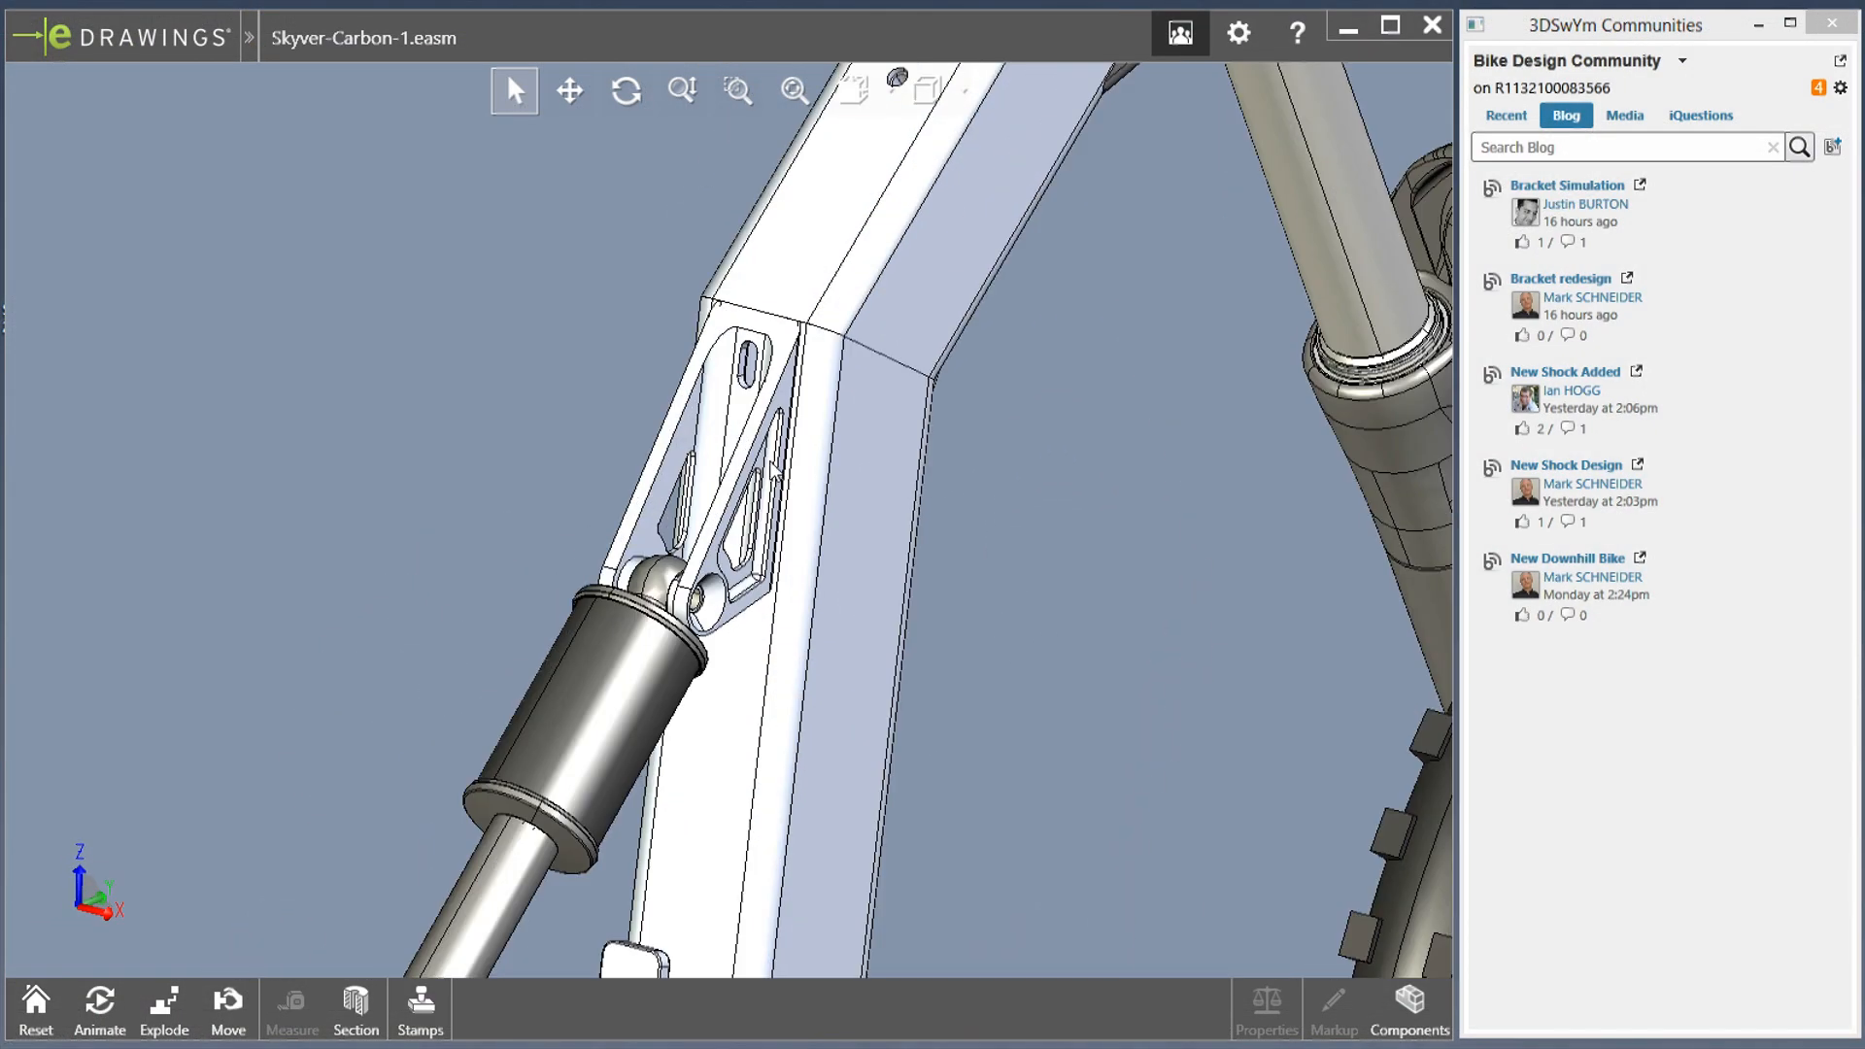
Hide every component except the bracket, then expand the Bracket Simulation post.
{"action": "right_click", "coordinate": [746, 446]}
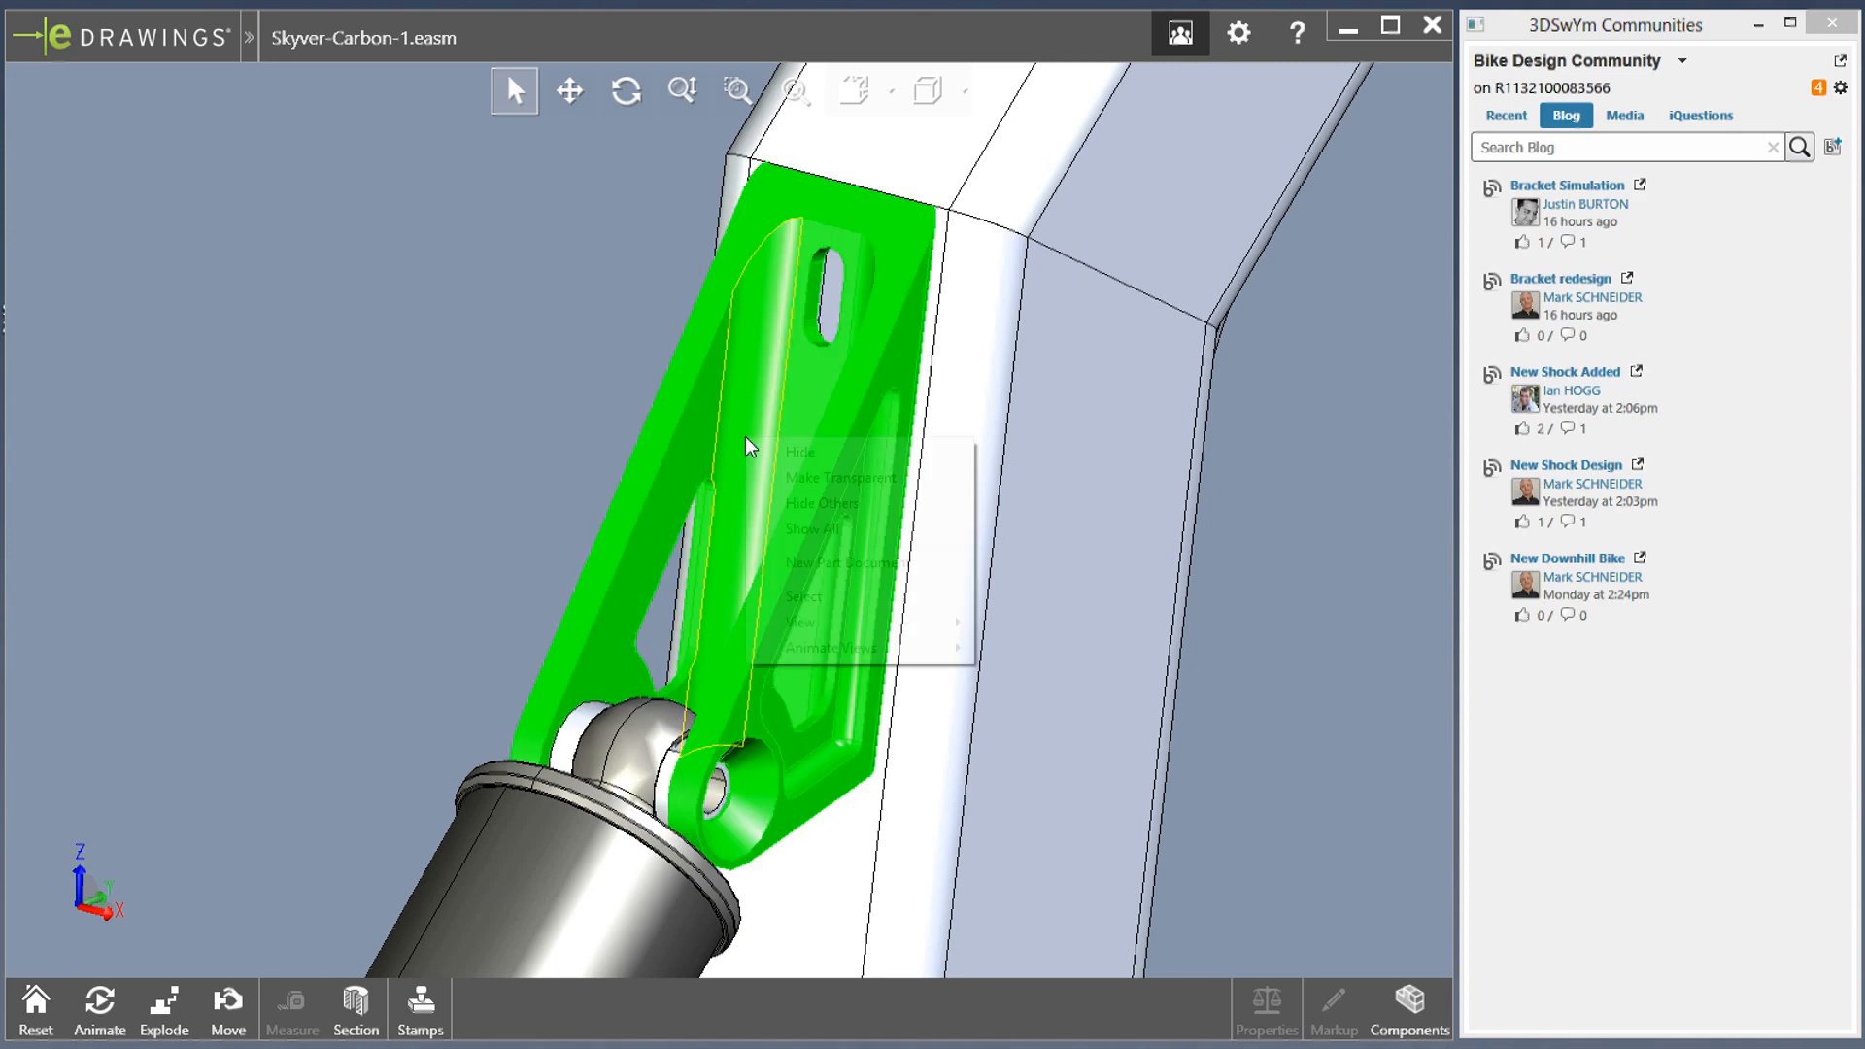
{"action": "left_click", "coordinate": [812, 505]}
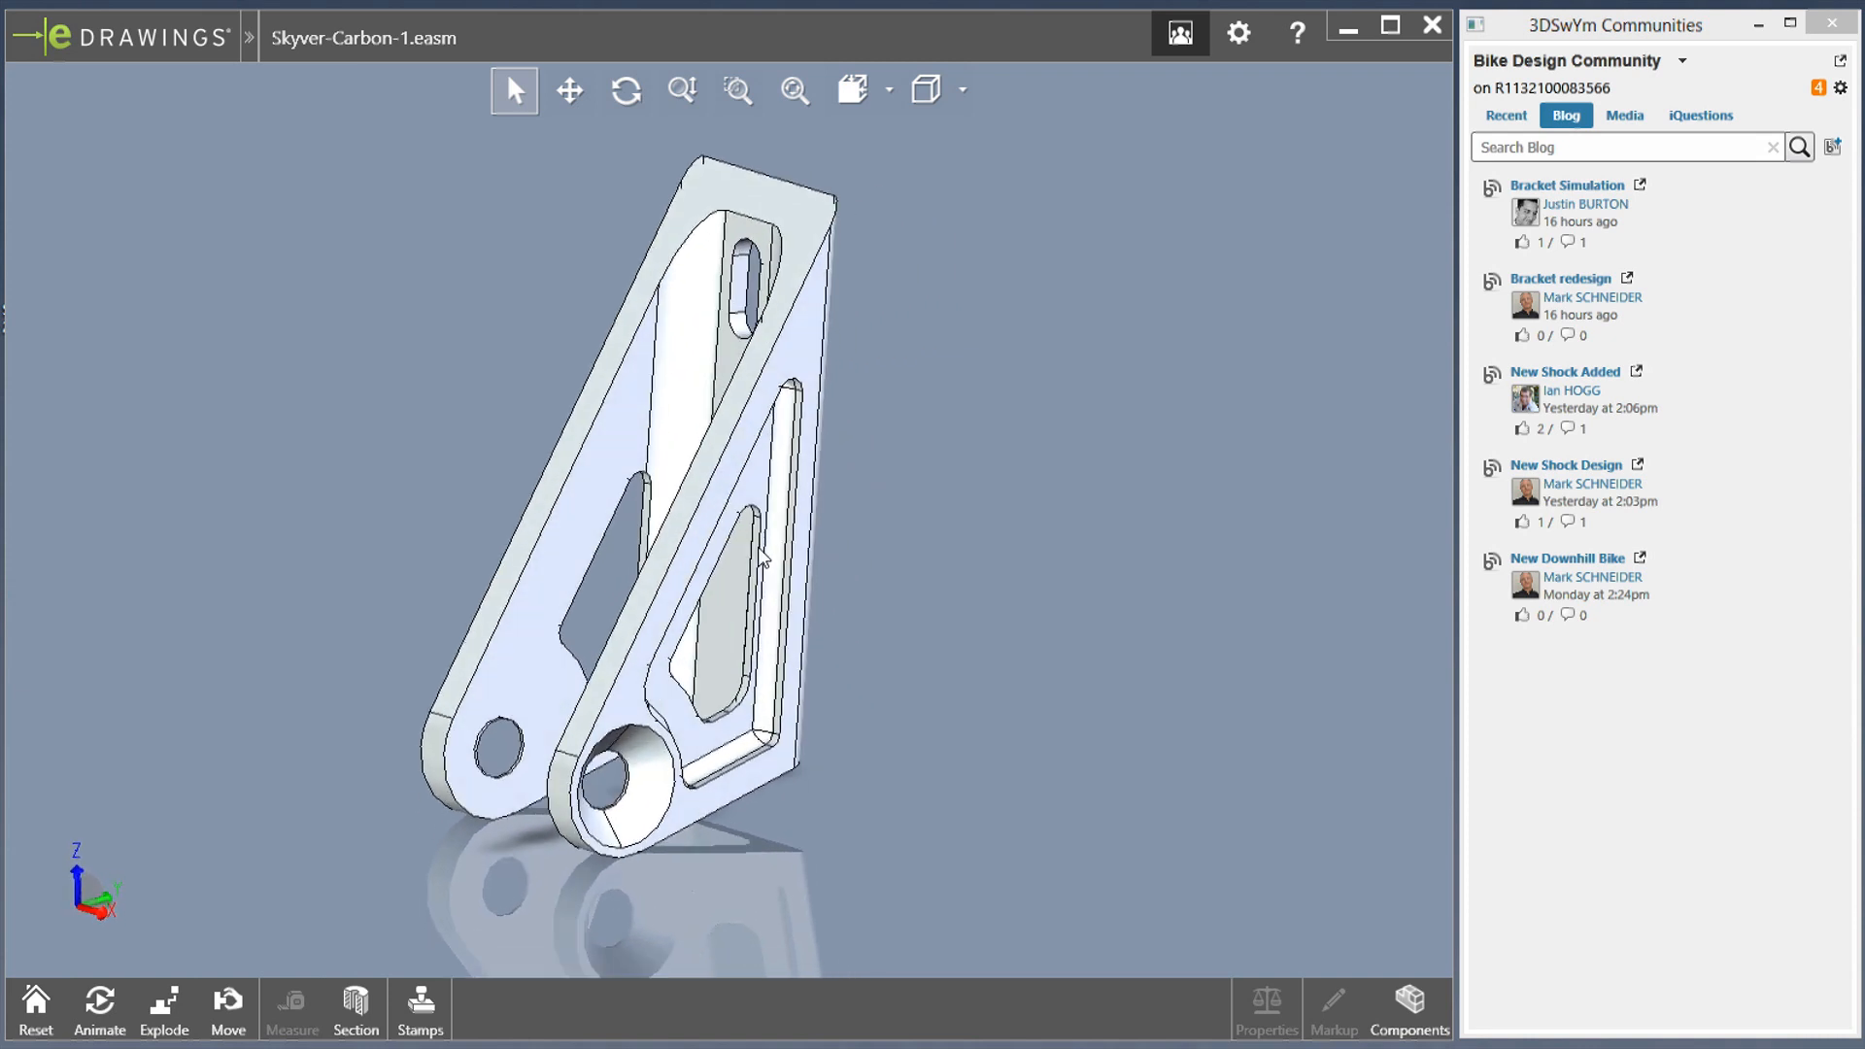
{"action": "left_click", "coordinate": [1560, 278]}
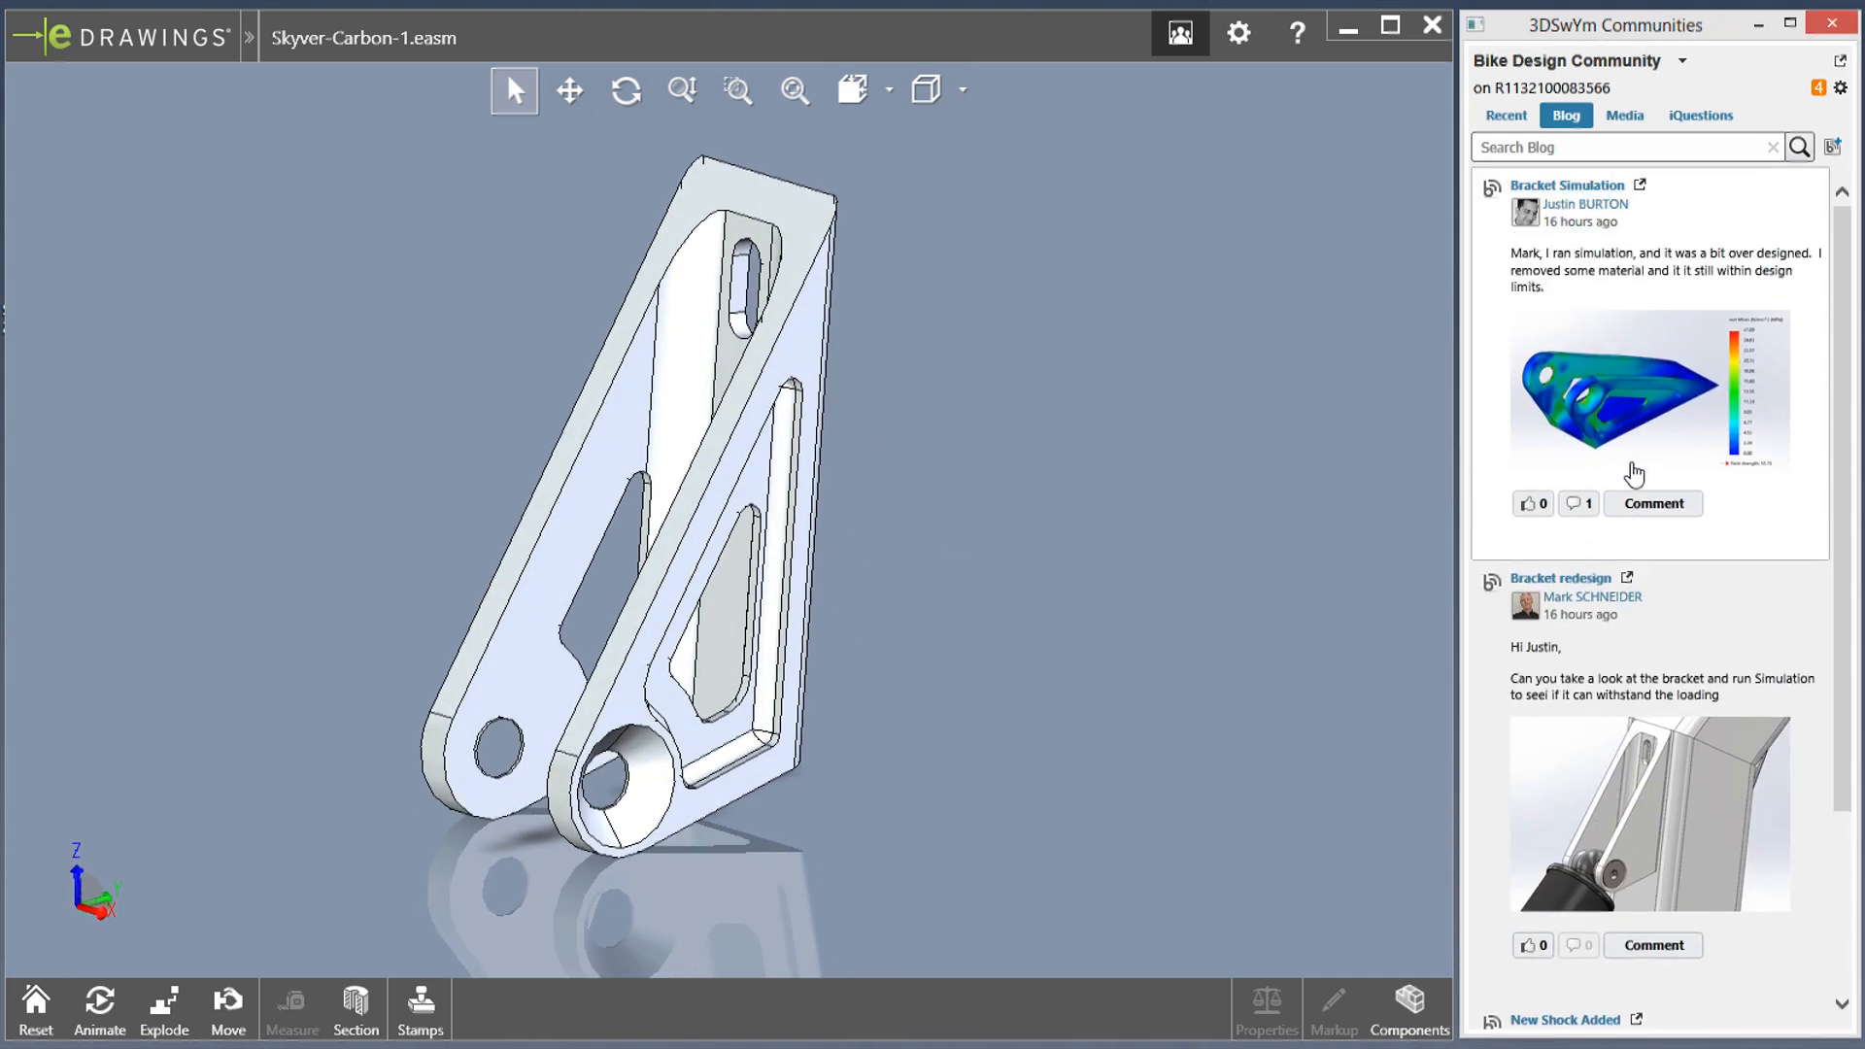
Start a comment reading 'great job' on the Bracket Simulation post.
{"action": "left_click", "coordinate": [1652, 503]}
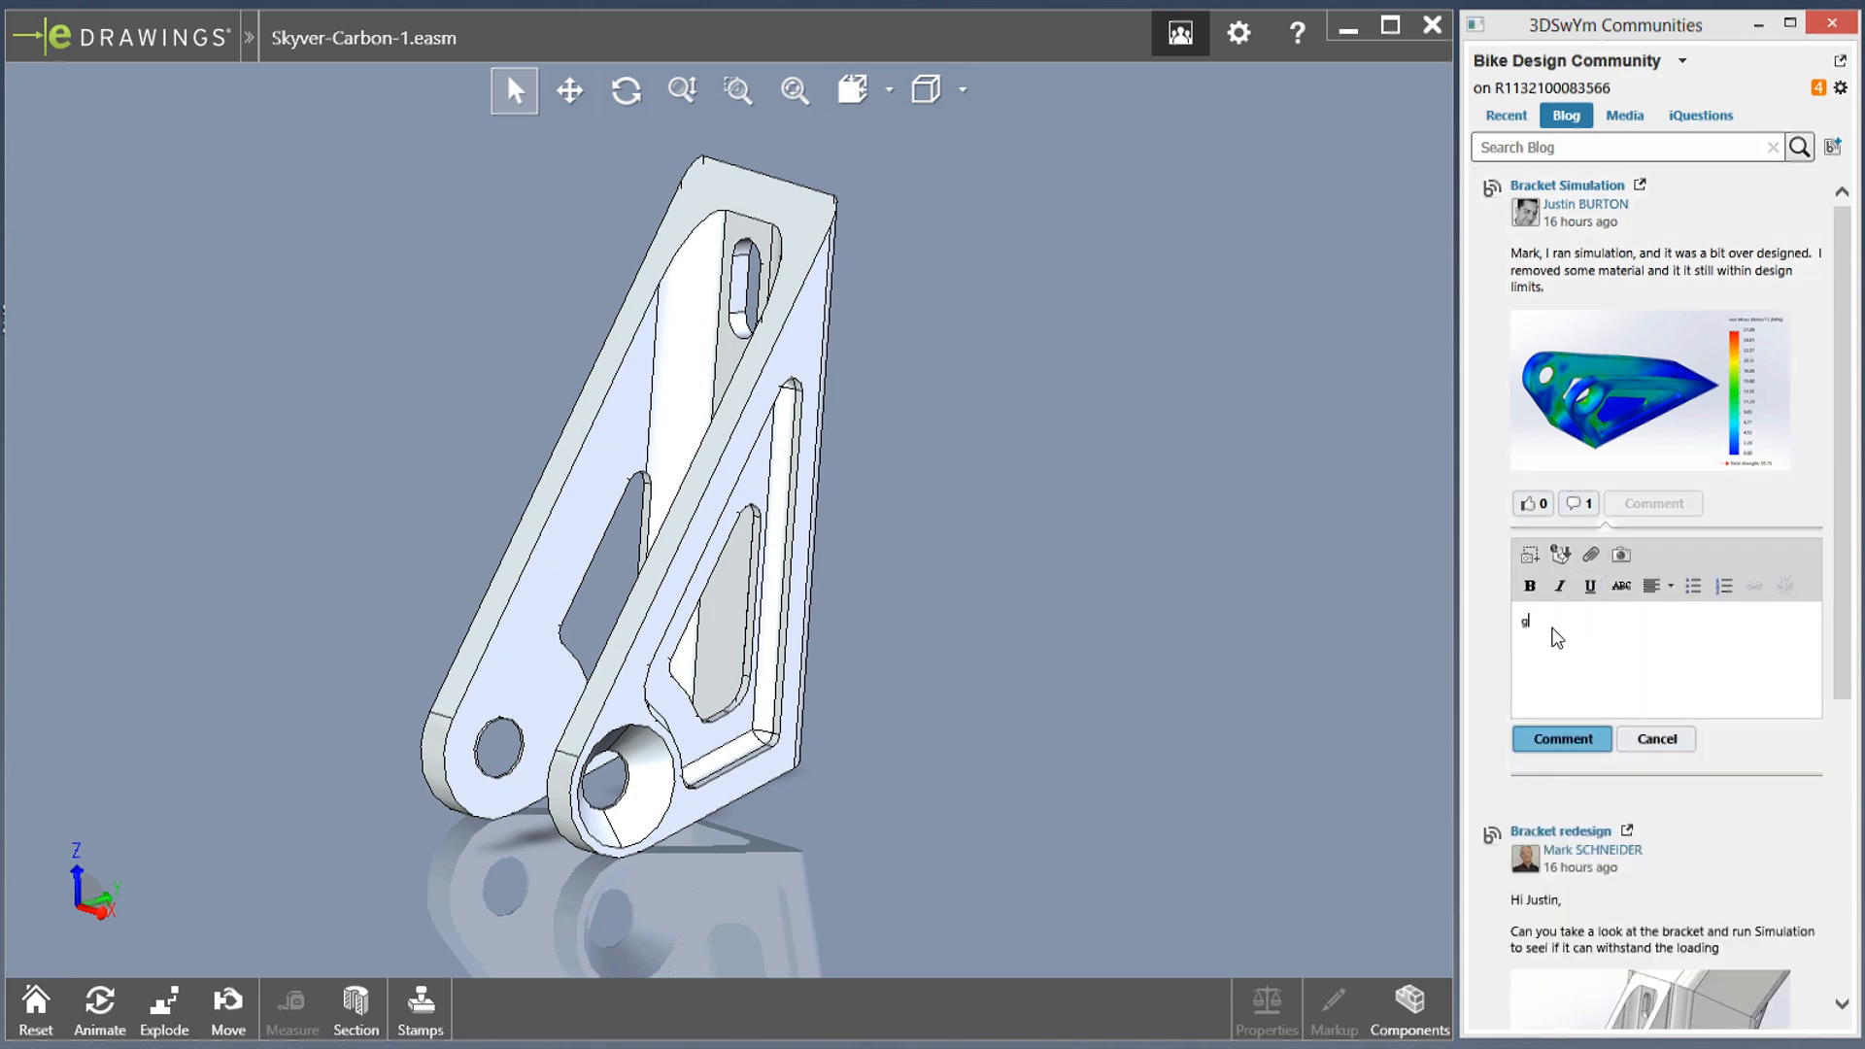
{"action": "type", "text": "great job"}
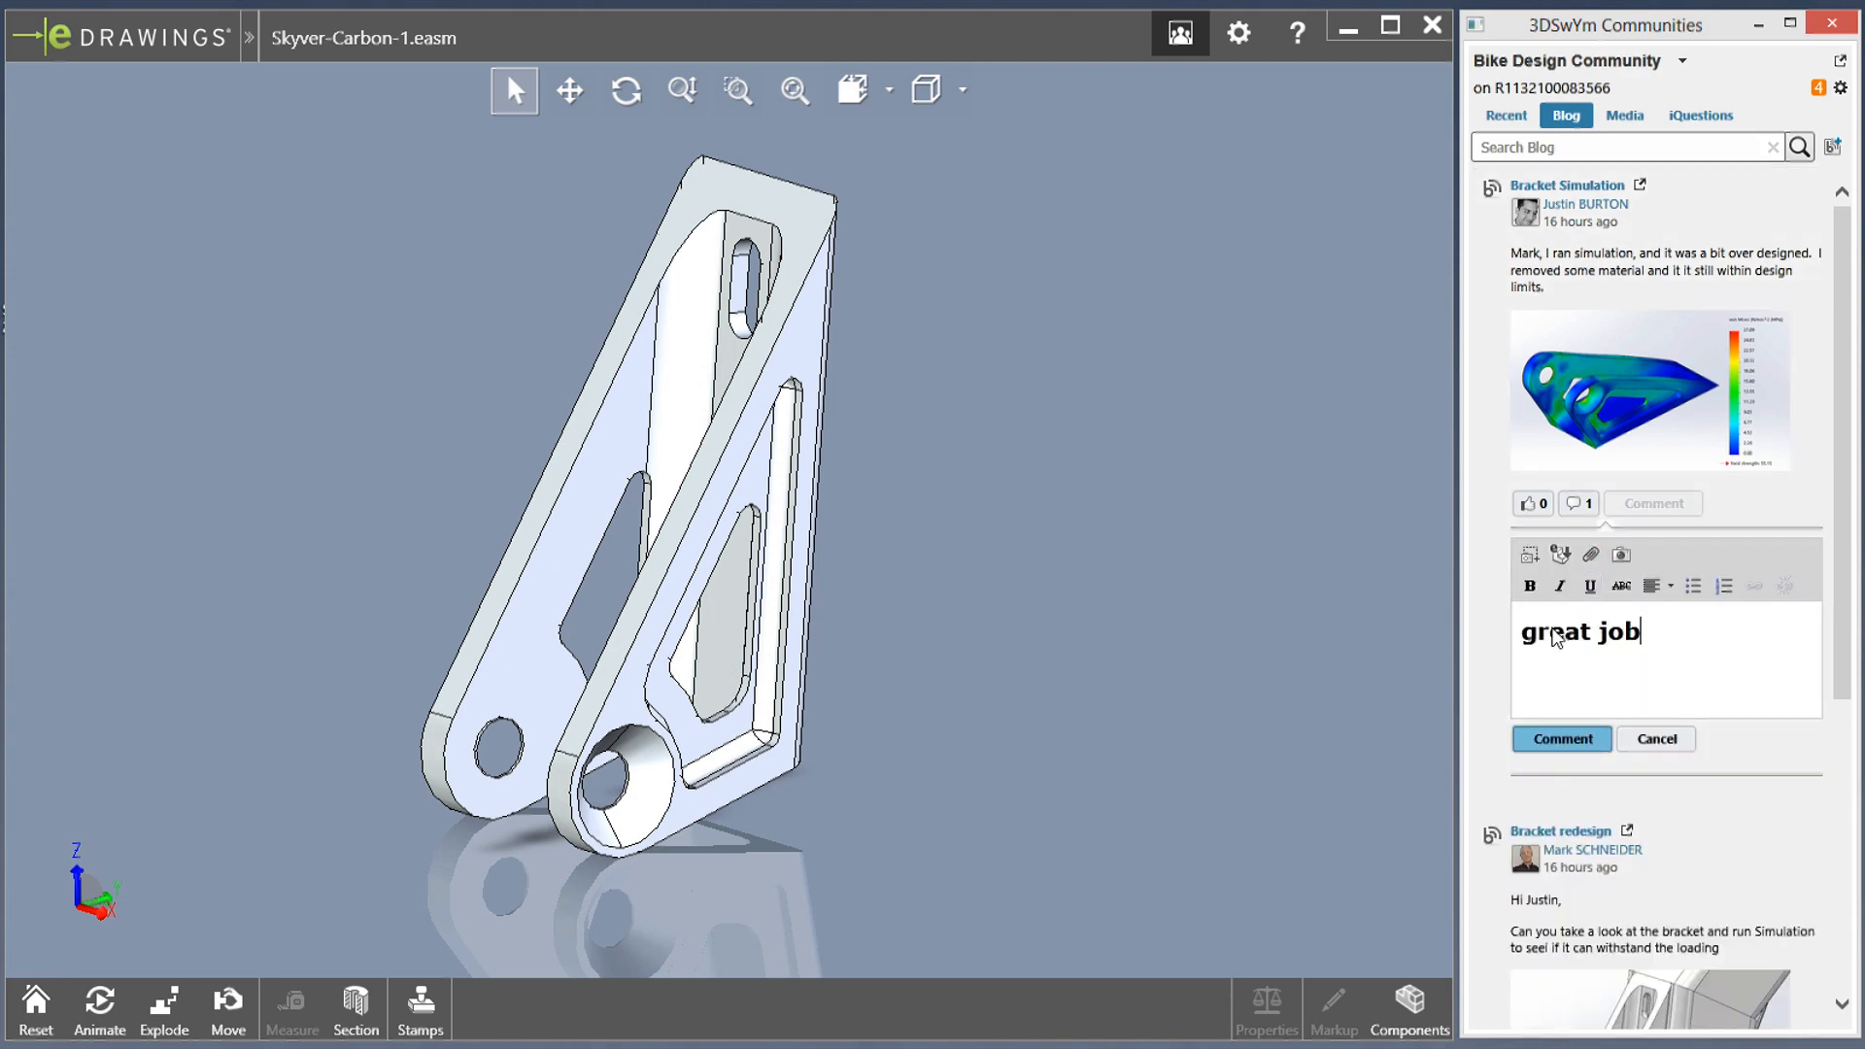